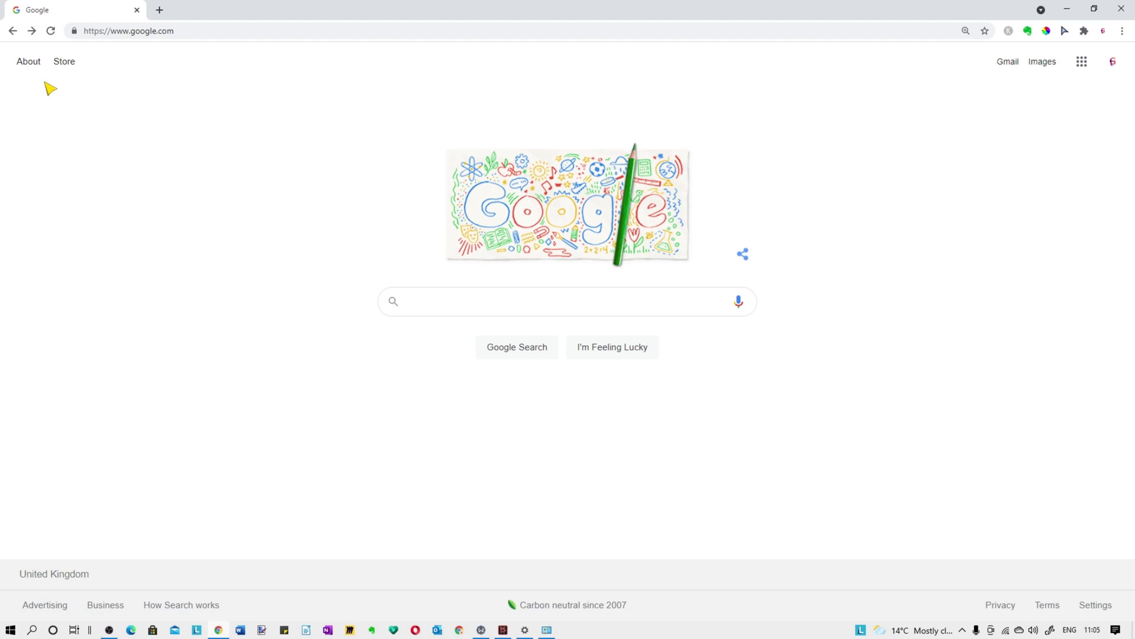
# Go to zoom.us and open the FAQ page from the Resources menu.
pyautogui.click(567, 301)
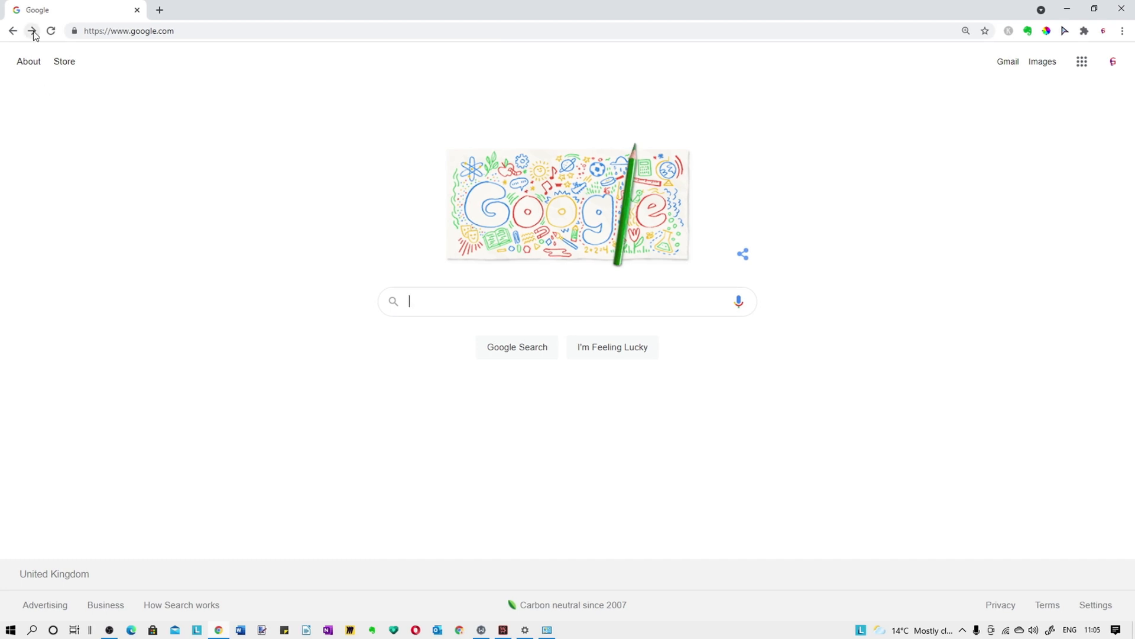
pyautogui.write('zoom.us')
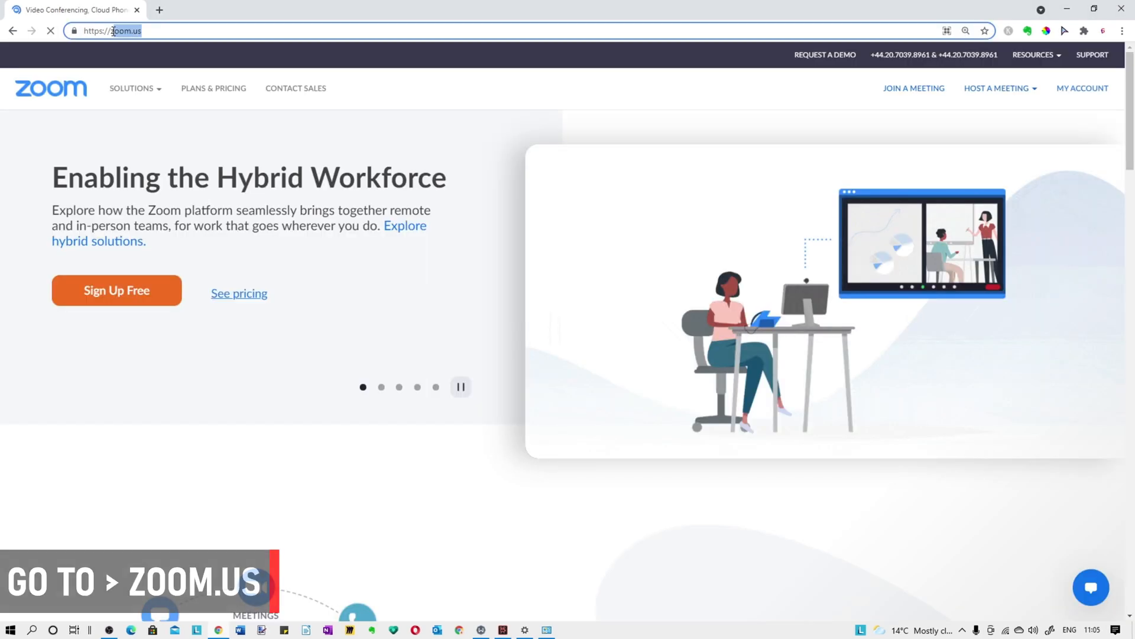
pyautogui.click(1032, 55)
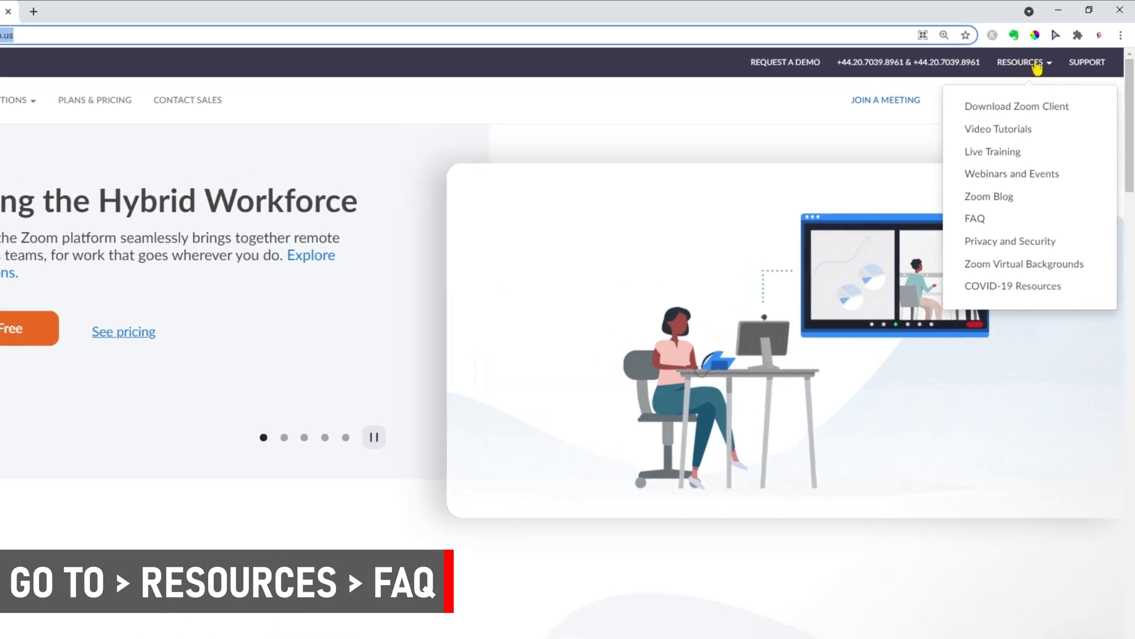
pyautogui.click(975, 219)
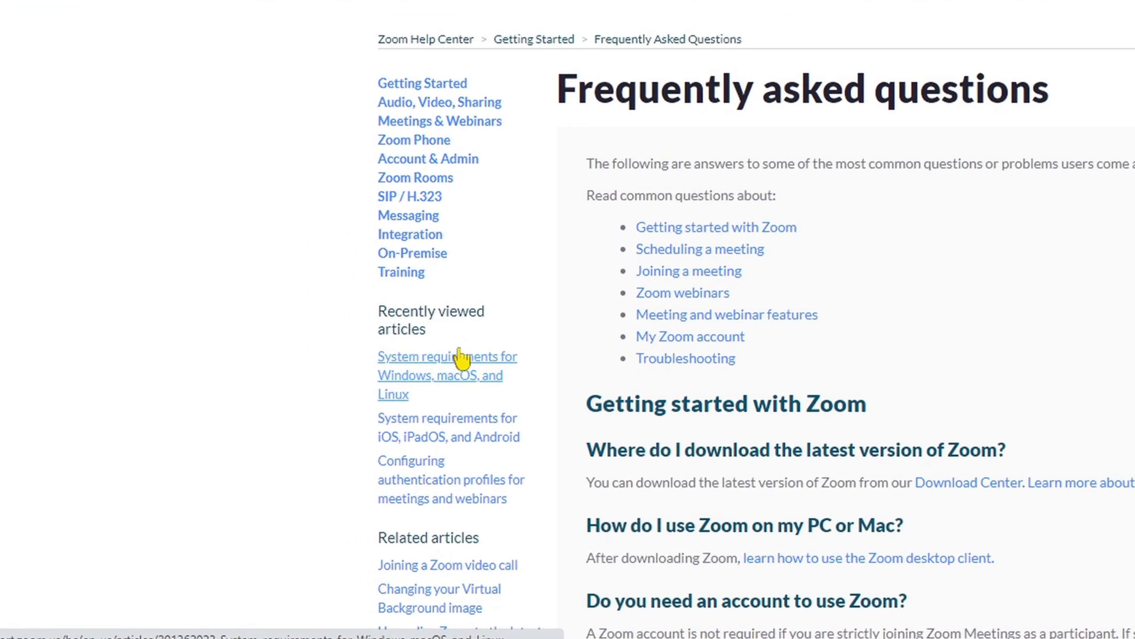
# Read the 'System requirements for Windows, macOS, and Linux' article and highlight its heading.
pyautogui.click(447, 355)
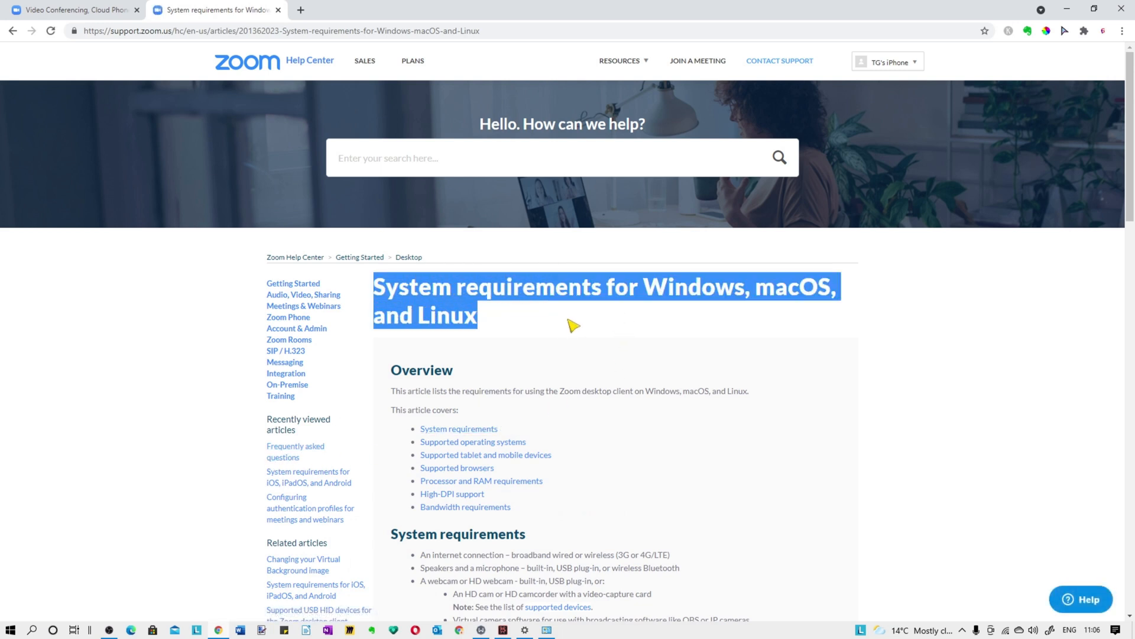
pyautogui.click(887, 390)
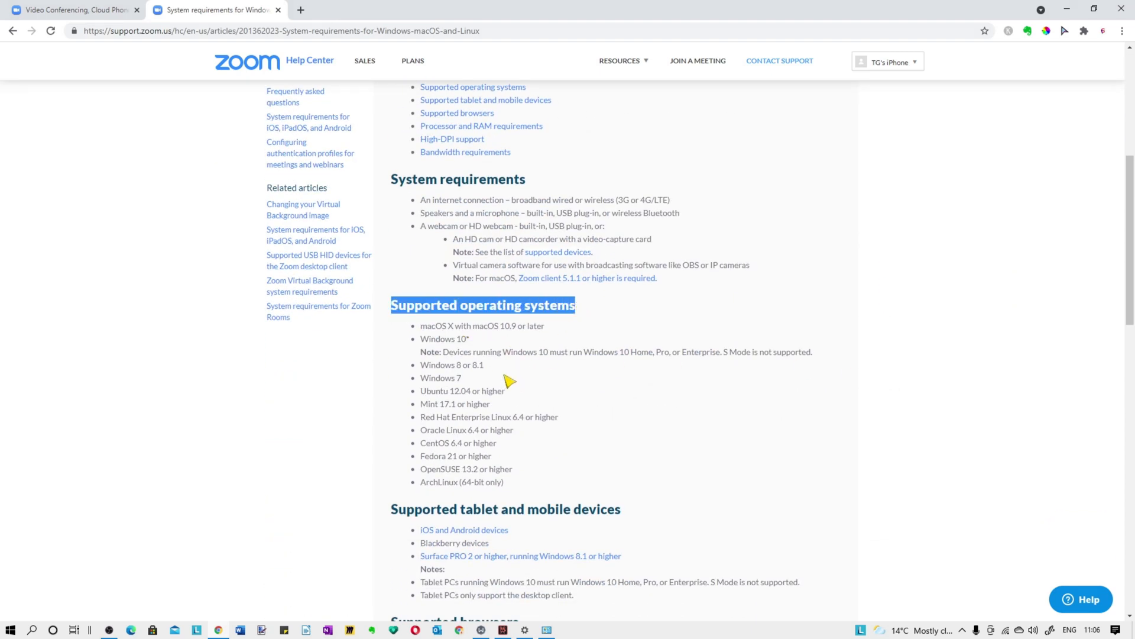
pyautogui.scroll(-3)
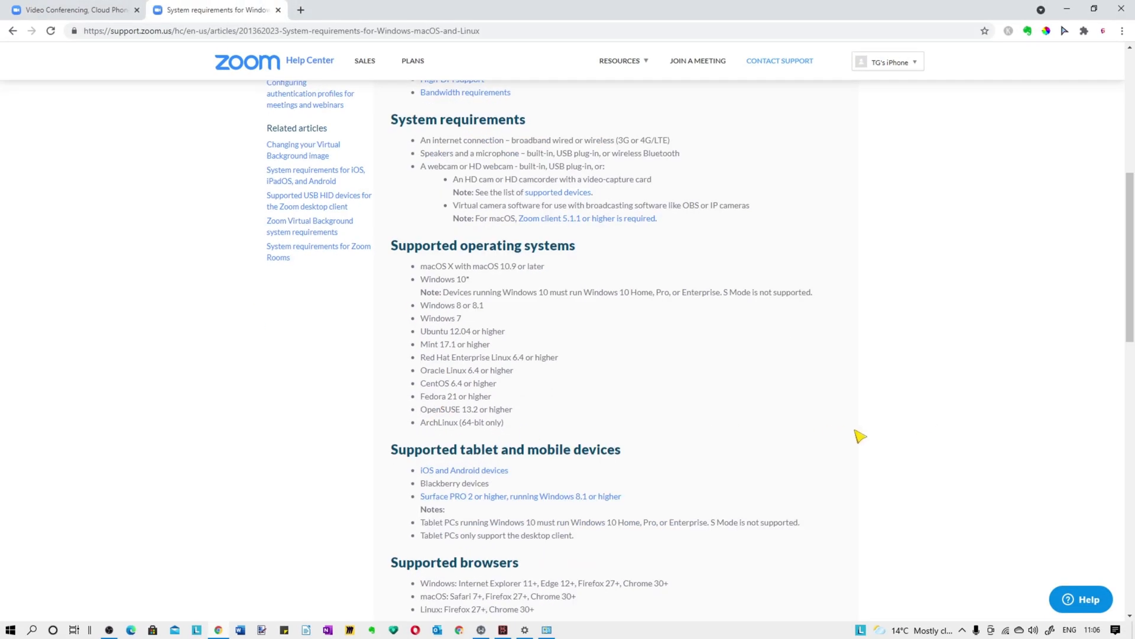
pyautogui.scroll(-3)
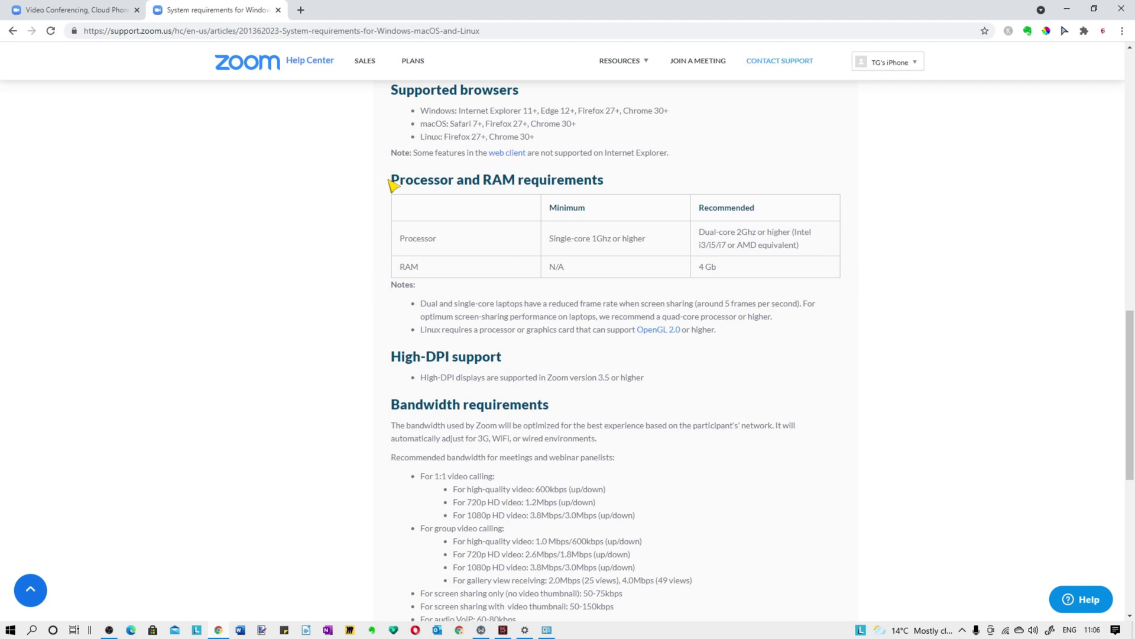
pyautogui.moveTo(392, 179); pyautogui.dragTo(602, 180)
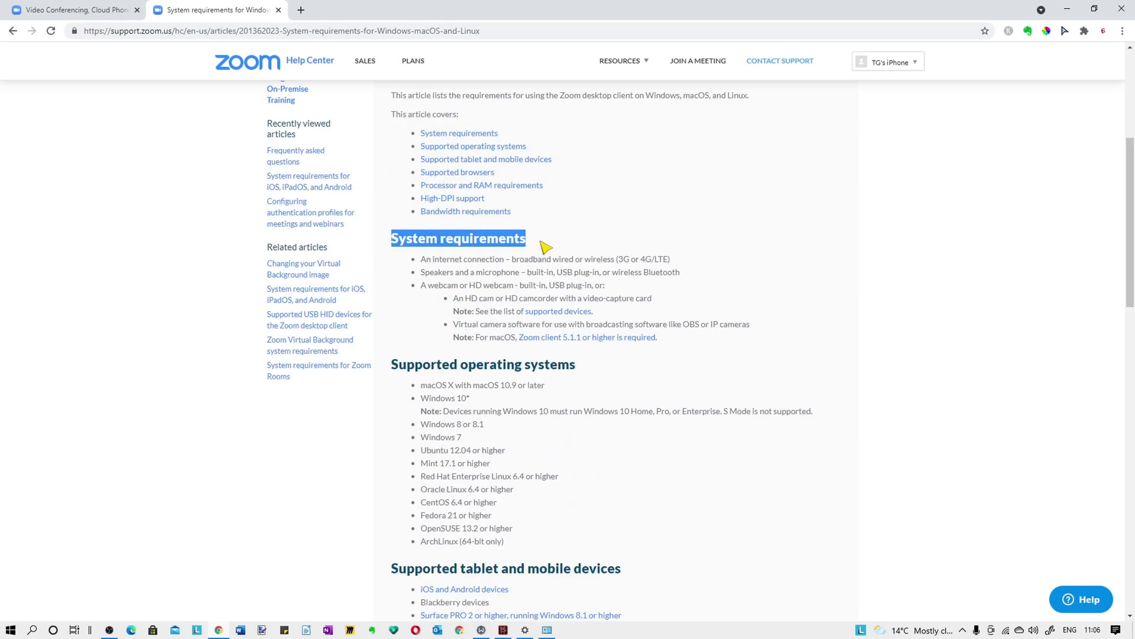
pyautogui.moveTo(529, 257)
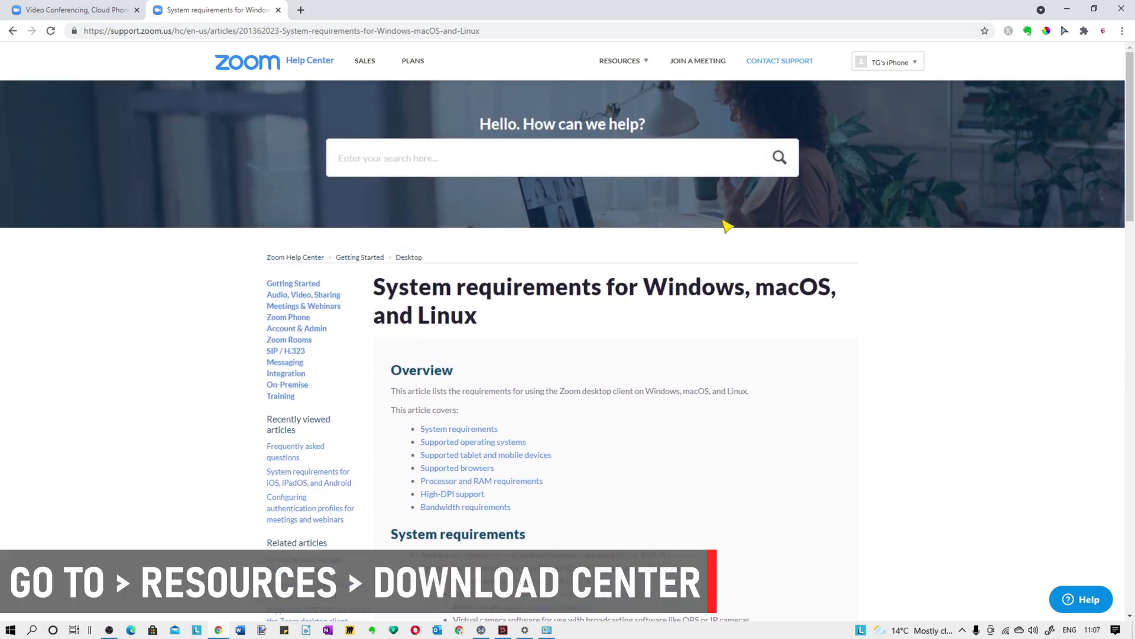
# Open the Download Center from the Help Center's Resources menu.
pyautogui.click(619, 61)
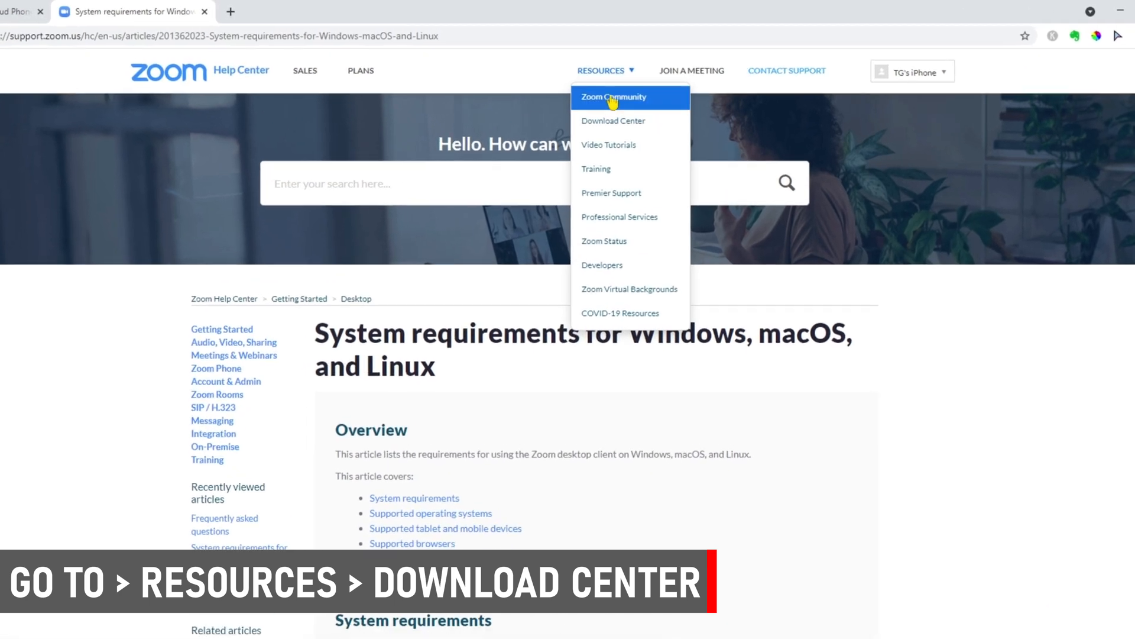
pyautogui.click(613, 120)
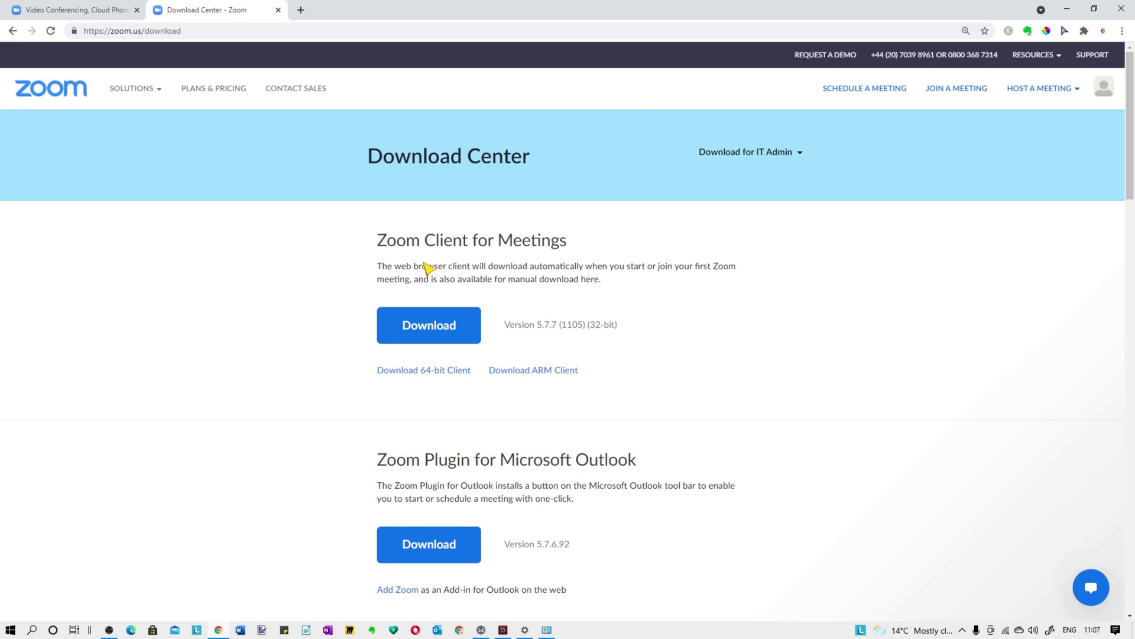
pyautogui.moveTo(380, 242)
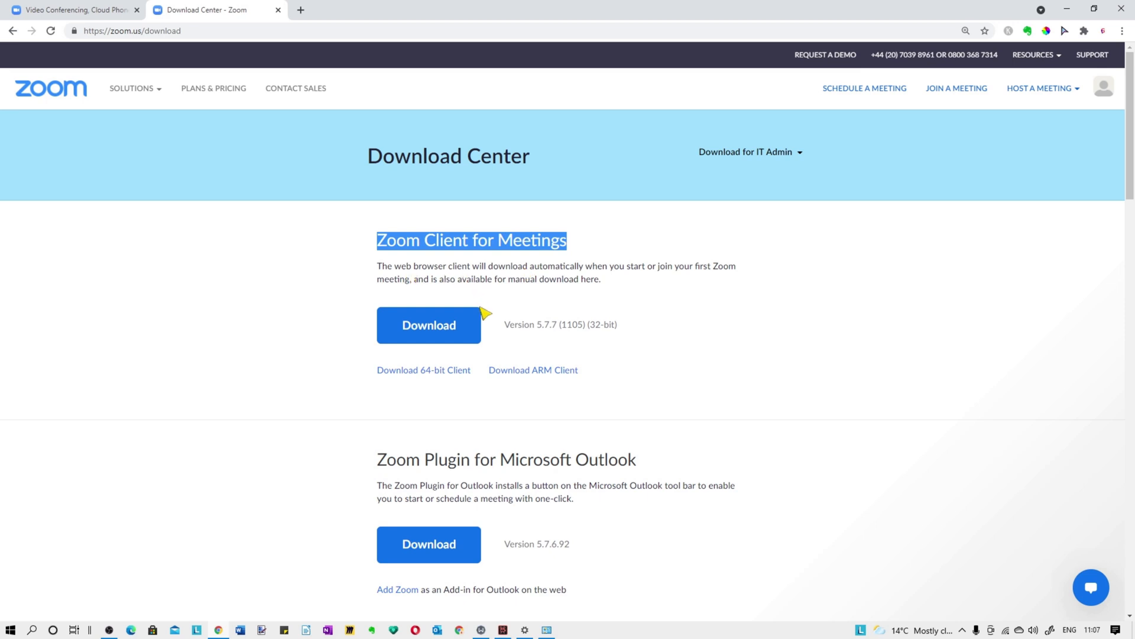
pyautogui.moveTo(451, 287)
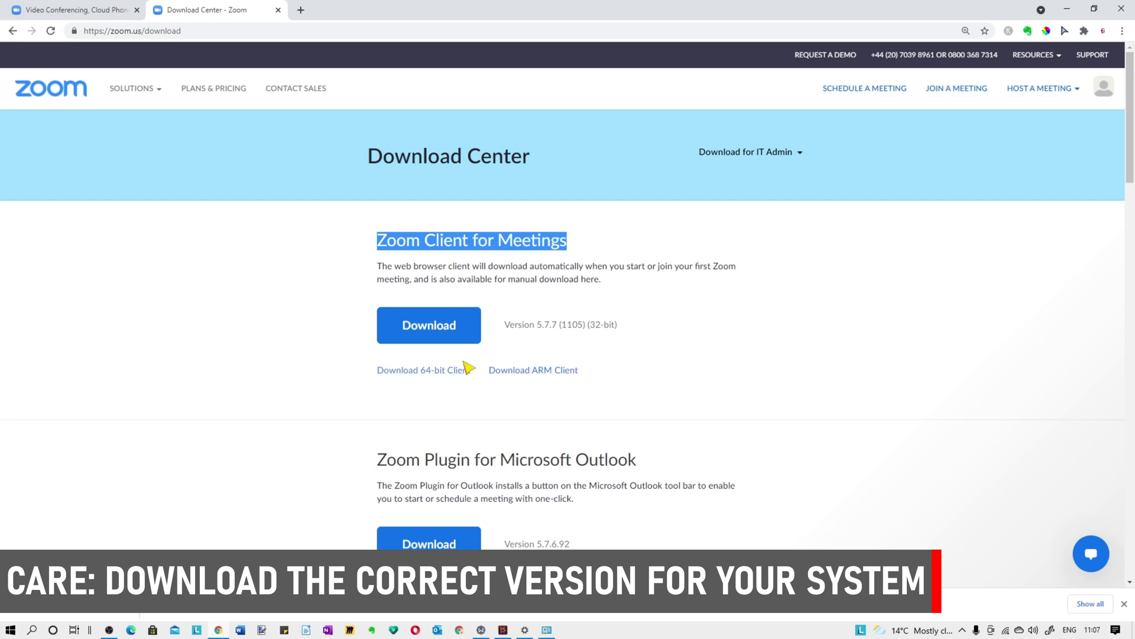
# Download the 64-bit Zoom client and run ZoomInstaller.exe to launch Zoom Cloud Meetings.
pyautogui.click(423, 369)
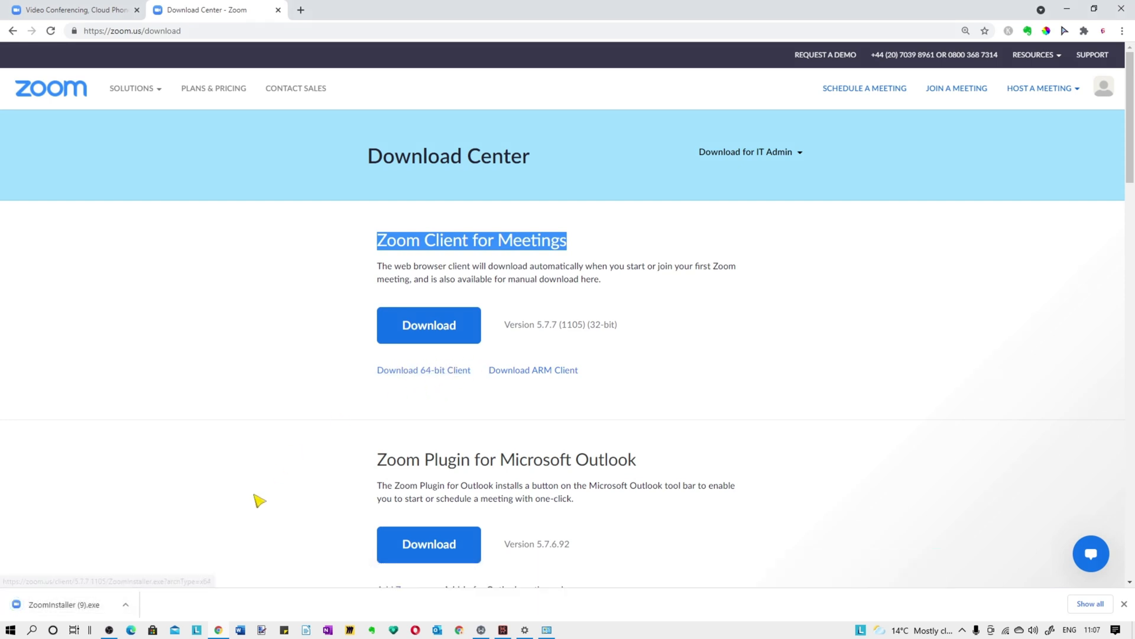
pyautogui.doubleClick(65, 603)
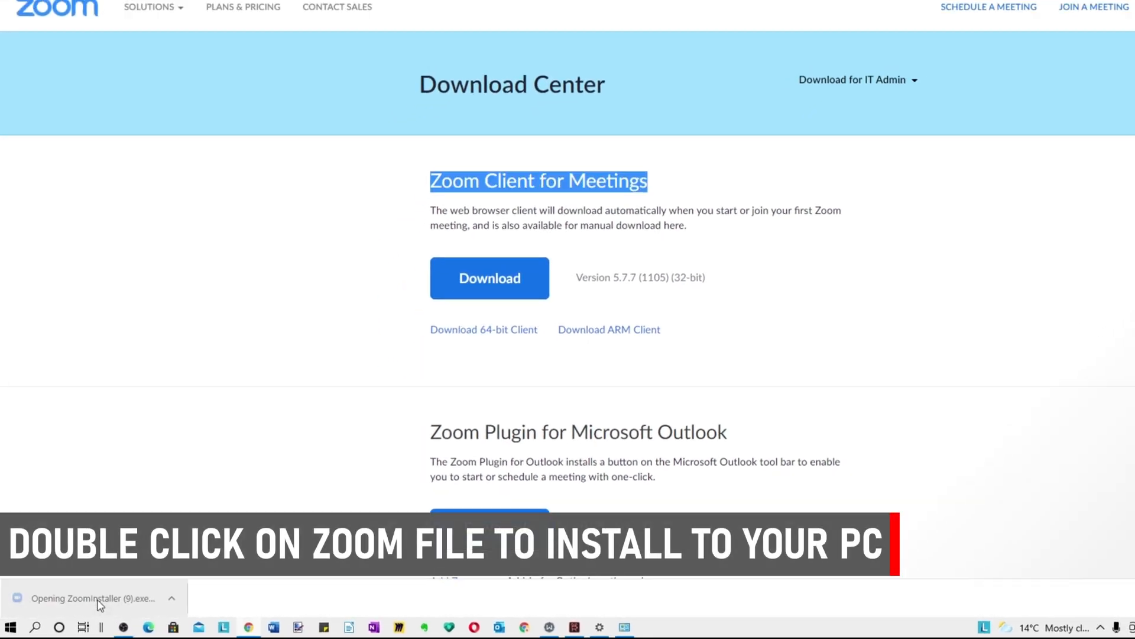
pyautogui.doubleClick(82, 597)
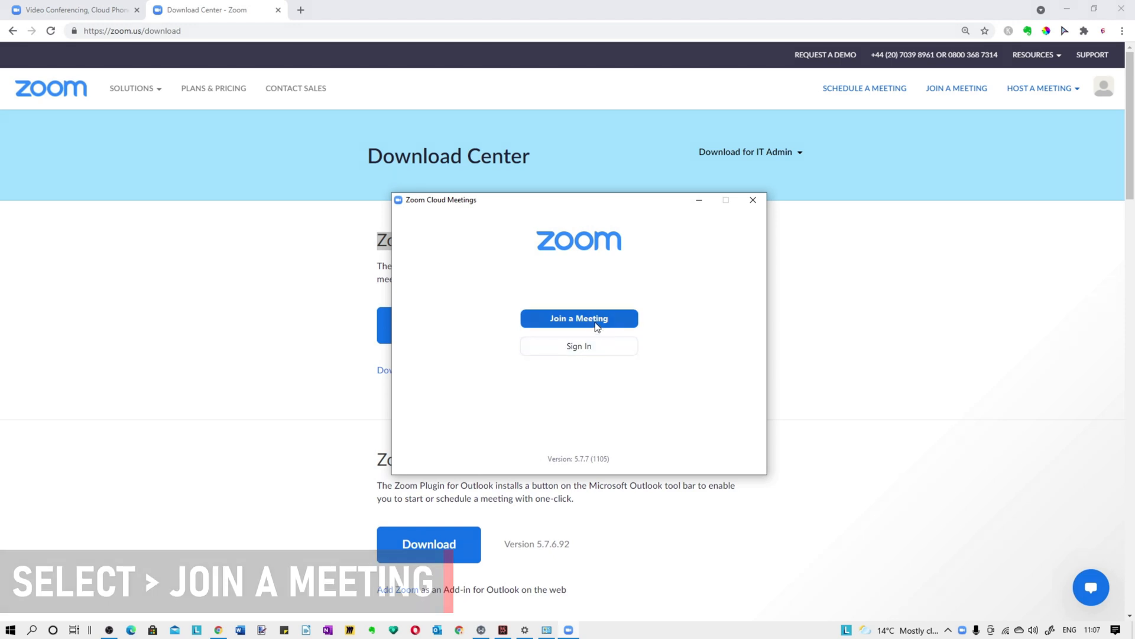
pyautogui.click(578, 318)
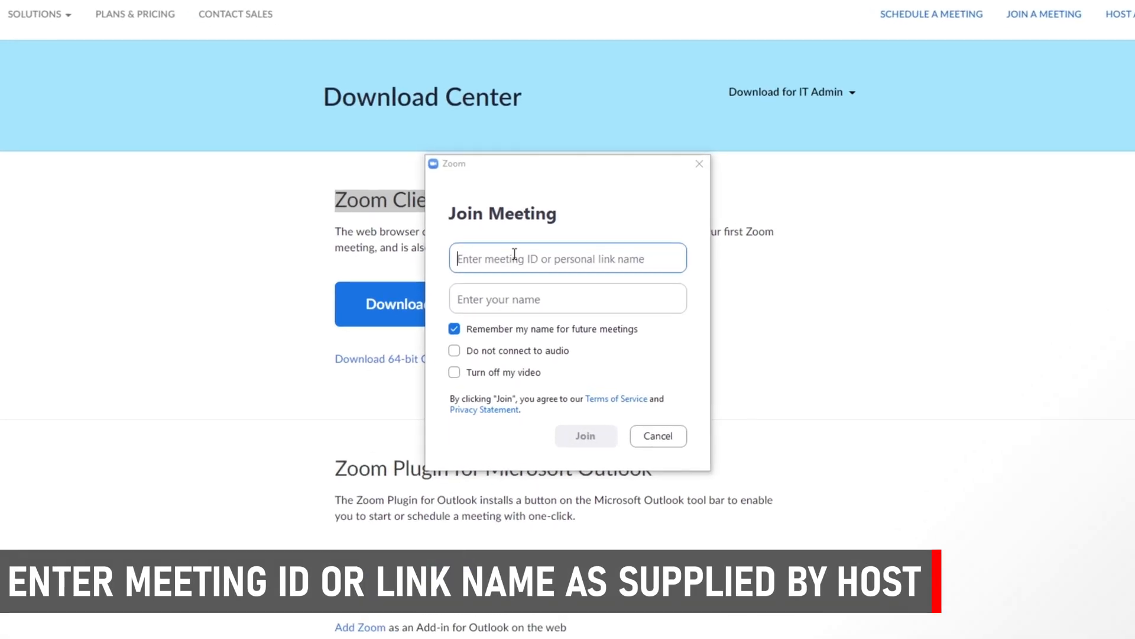
pyautogui.write('7')
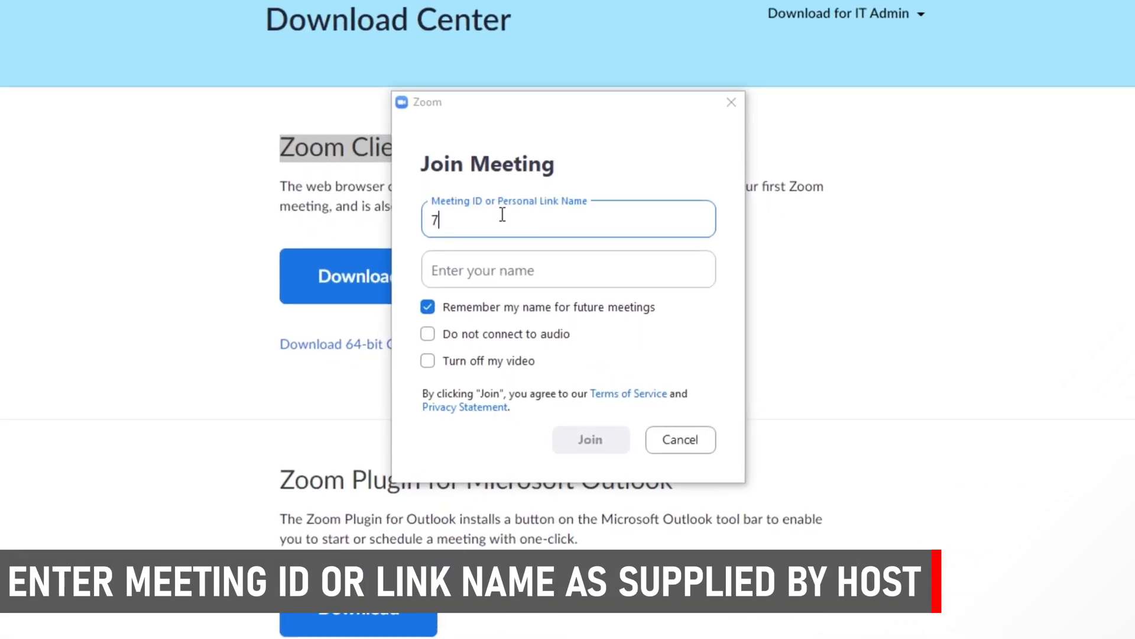
pyautogui.write('66')
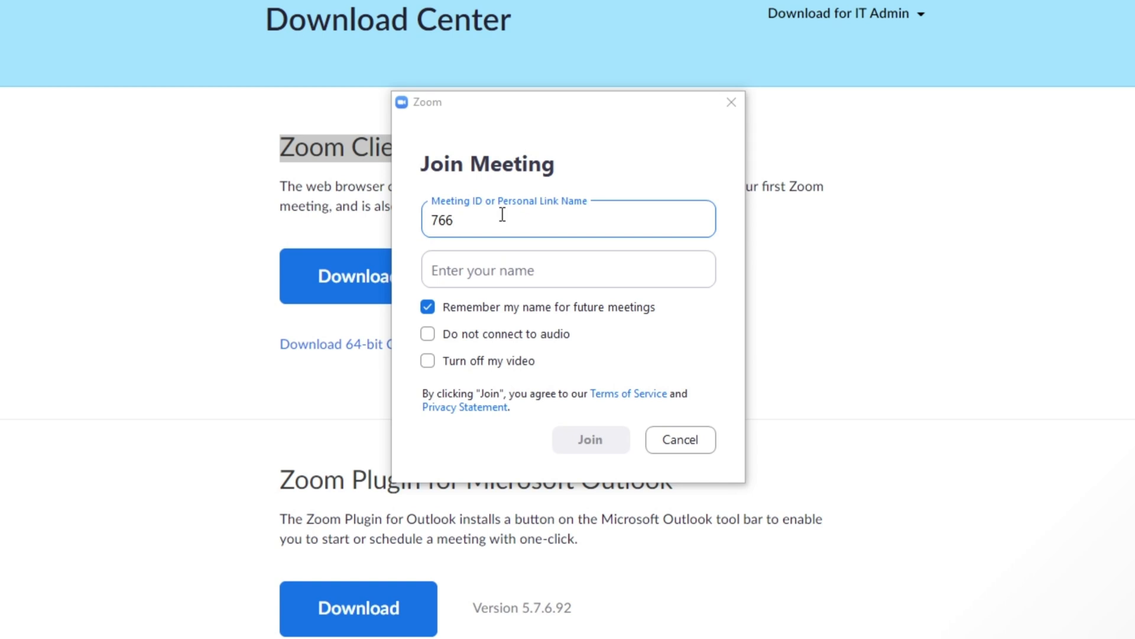
pyautogui.write('684 6')
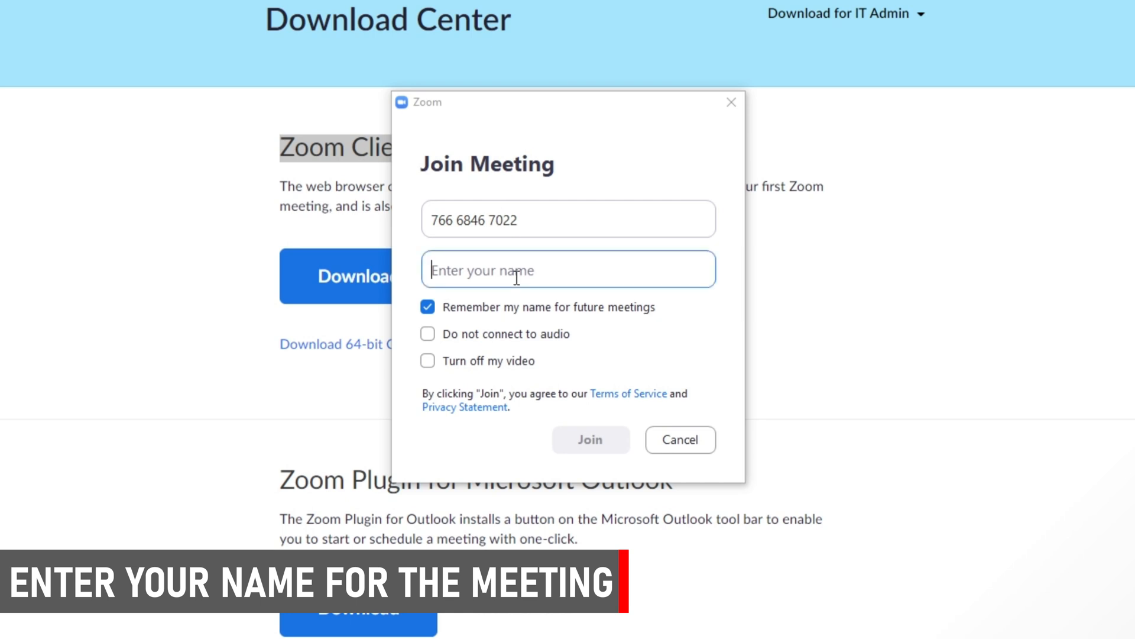
pyautogui.write('The Ted')
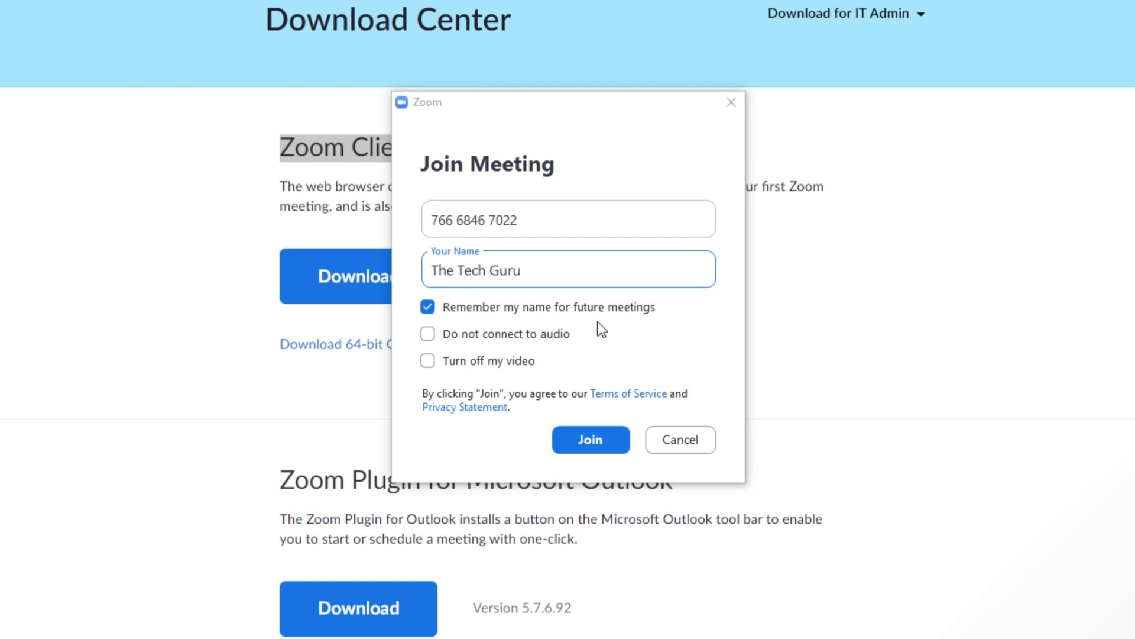
# Keep the name remembered, choose no audio and video off, and join.
pyautogui.click(428, 307)
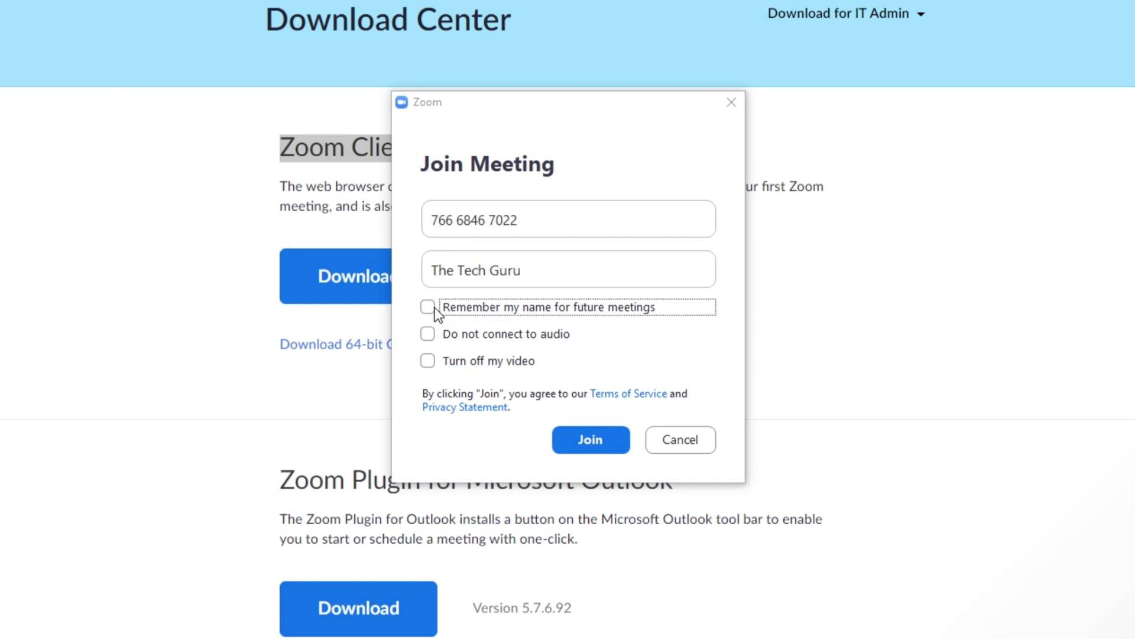
pyautogui.click(428, 306)
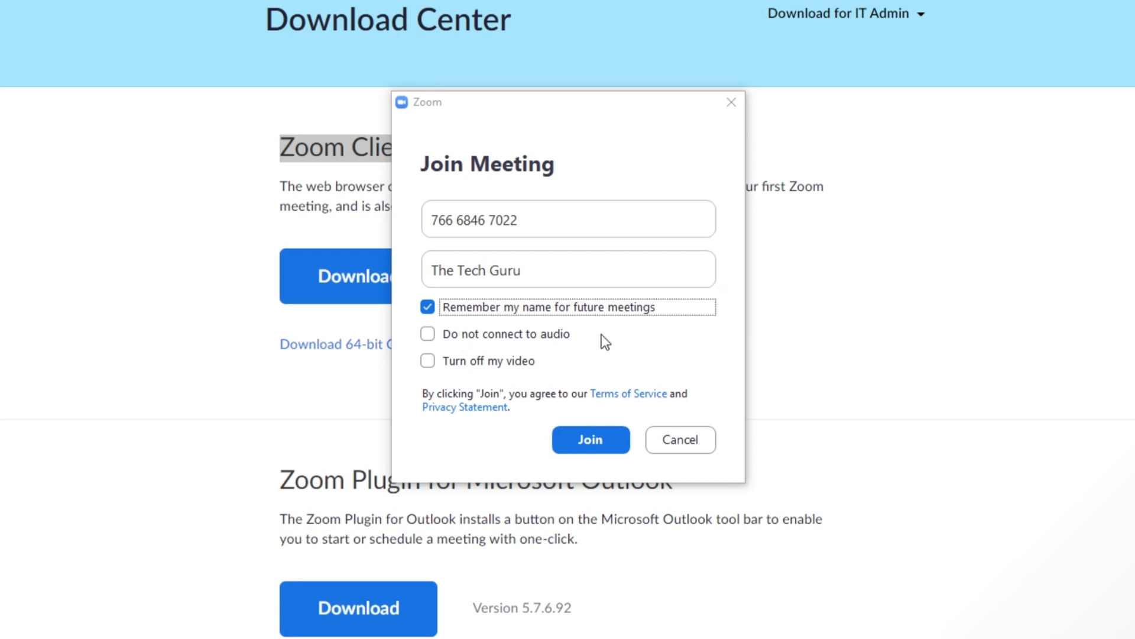
pyautogui.click(429, 334)
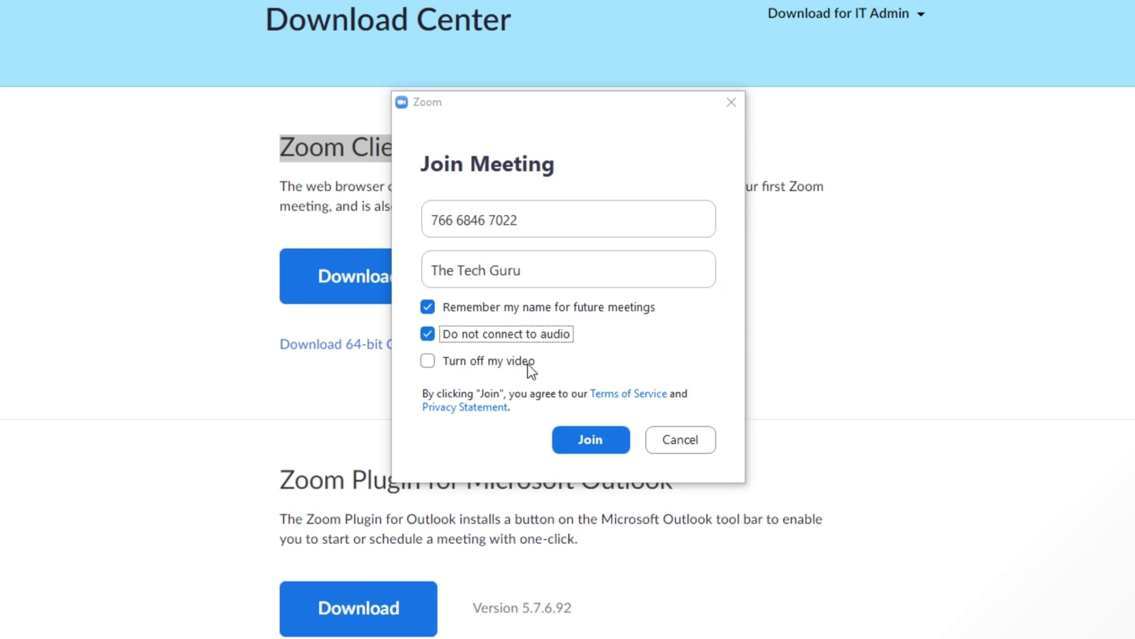
pyautogui.click(428, 360)
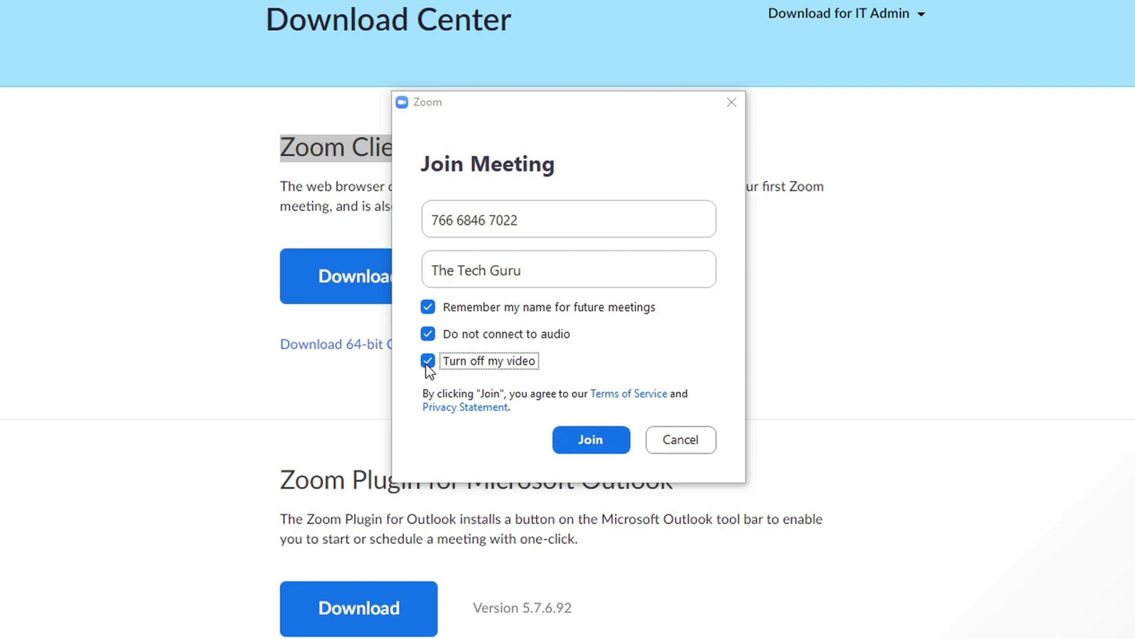
pyautogui.click(591, 439)
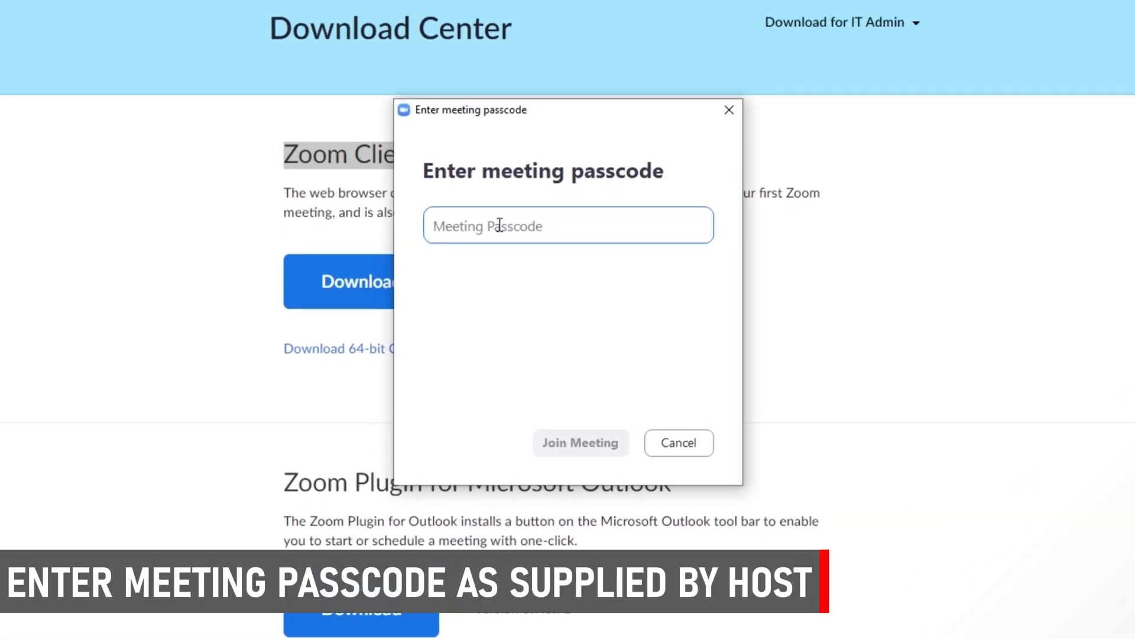
# Enter the meeting passcode and submit it to reach the waiting room.
pyautogui.write('**')
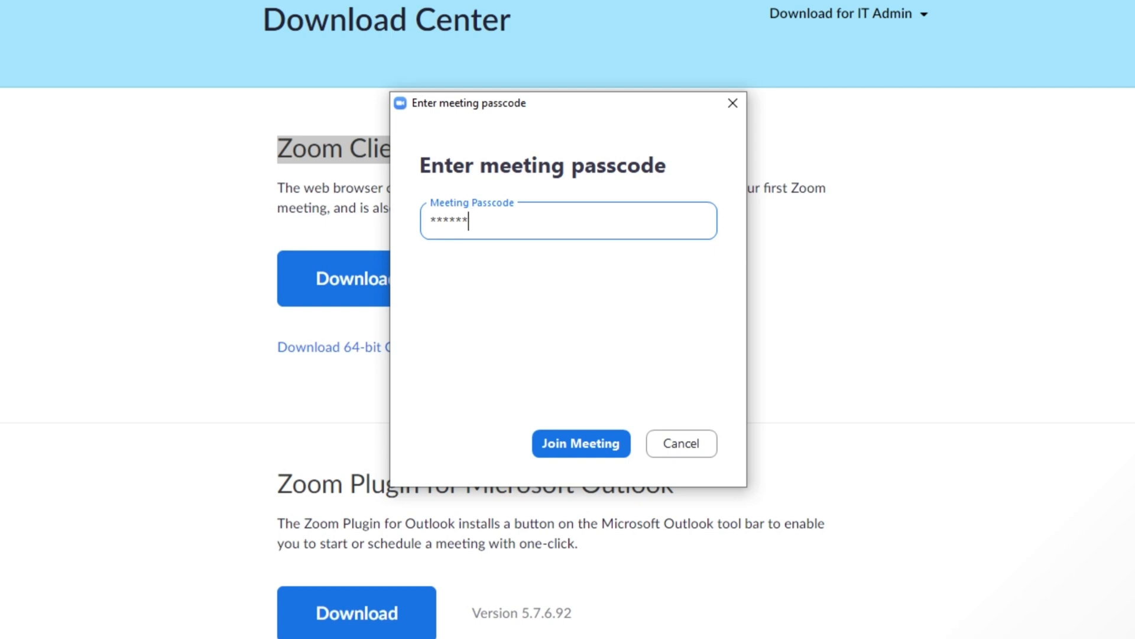
pyautogui.click(580, 443)
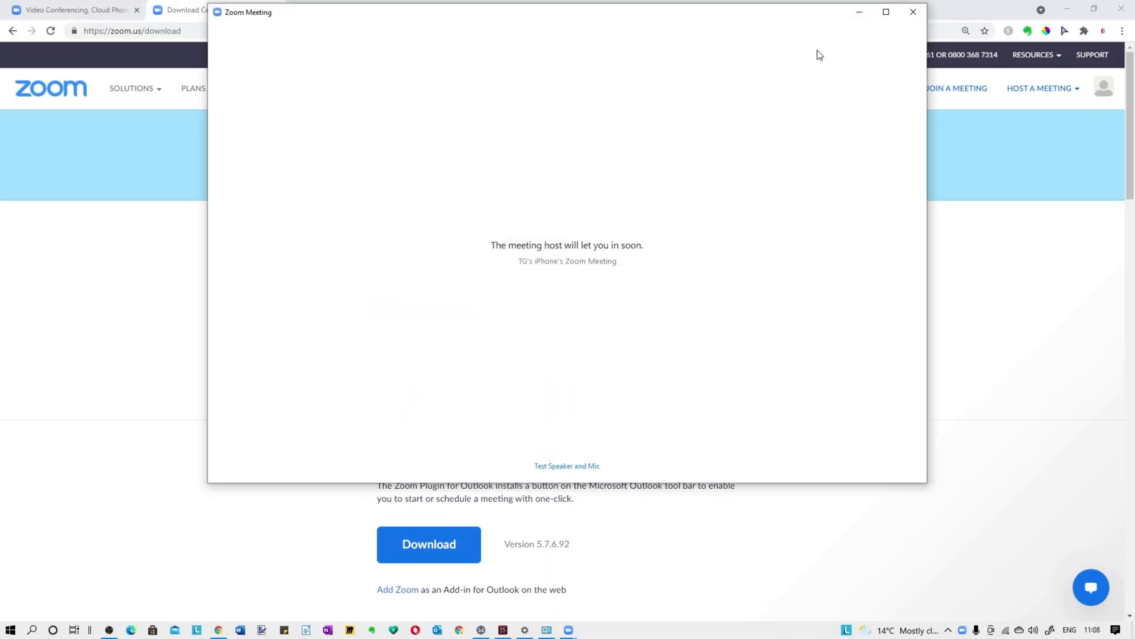
# Maximize the waiting room window and open 'Test Speaker and Mic'.
pyautogui.click(886, 12)
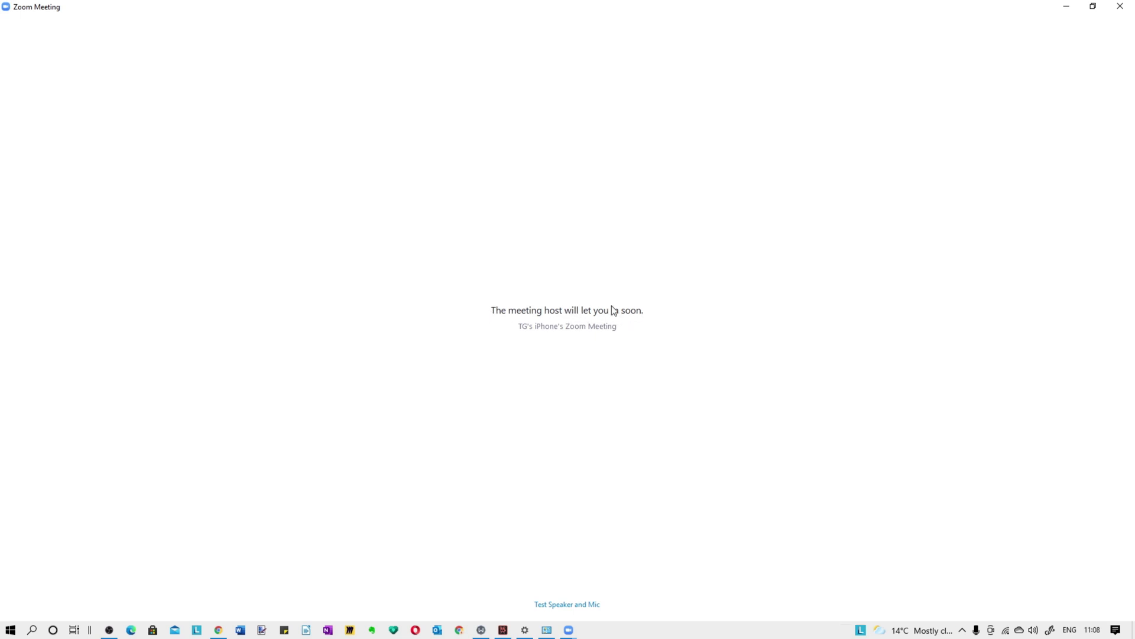
pyautogui.moveTo(585, 333)
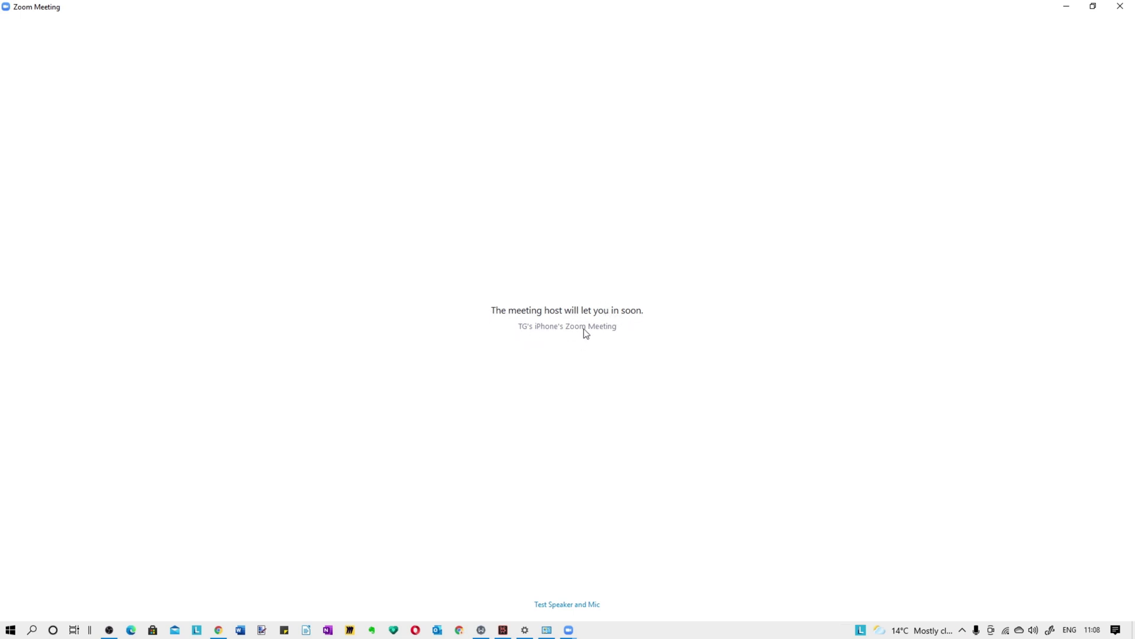
pyautogui.moveTo(592, 529)
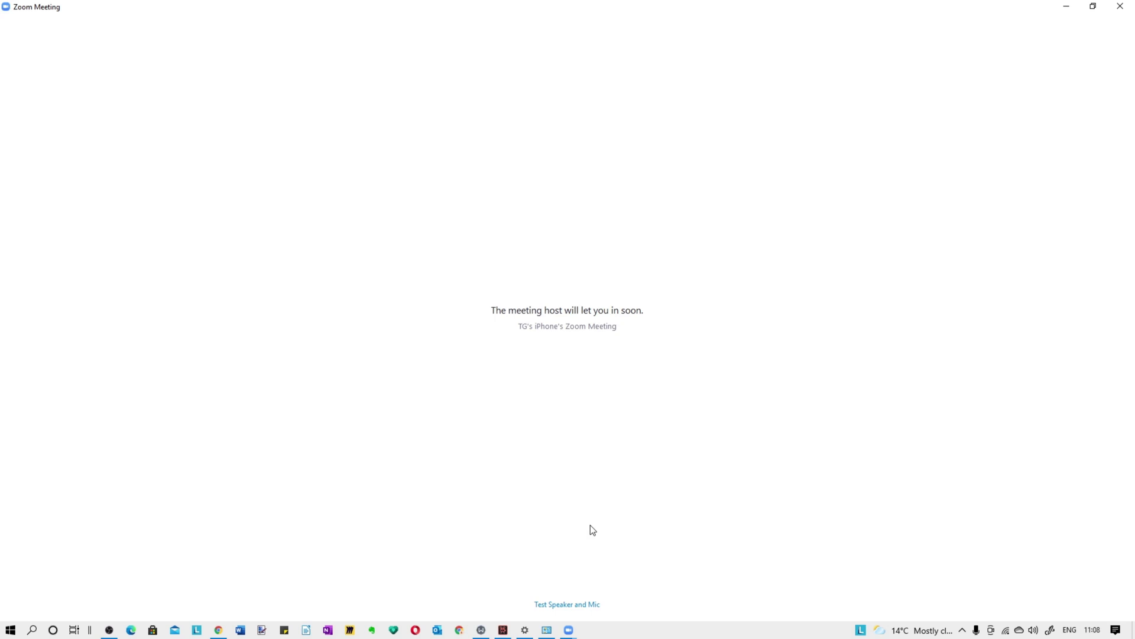
pyautogui.moveTo(567, 604)
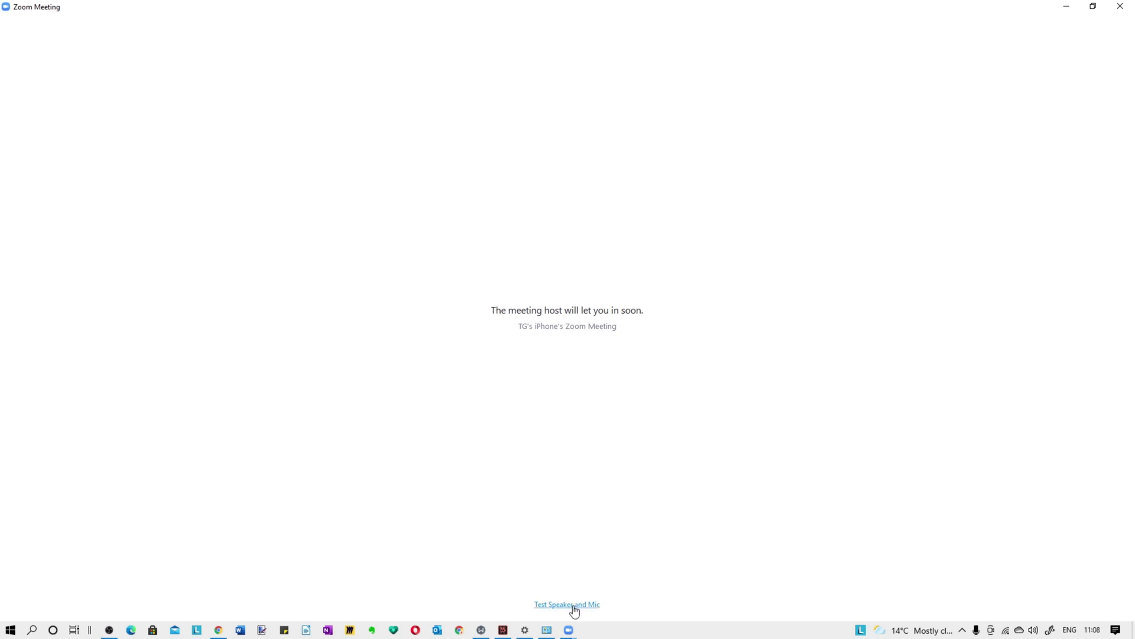
pyautogui.click(567, 604)
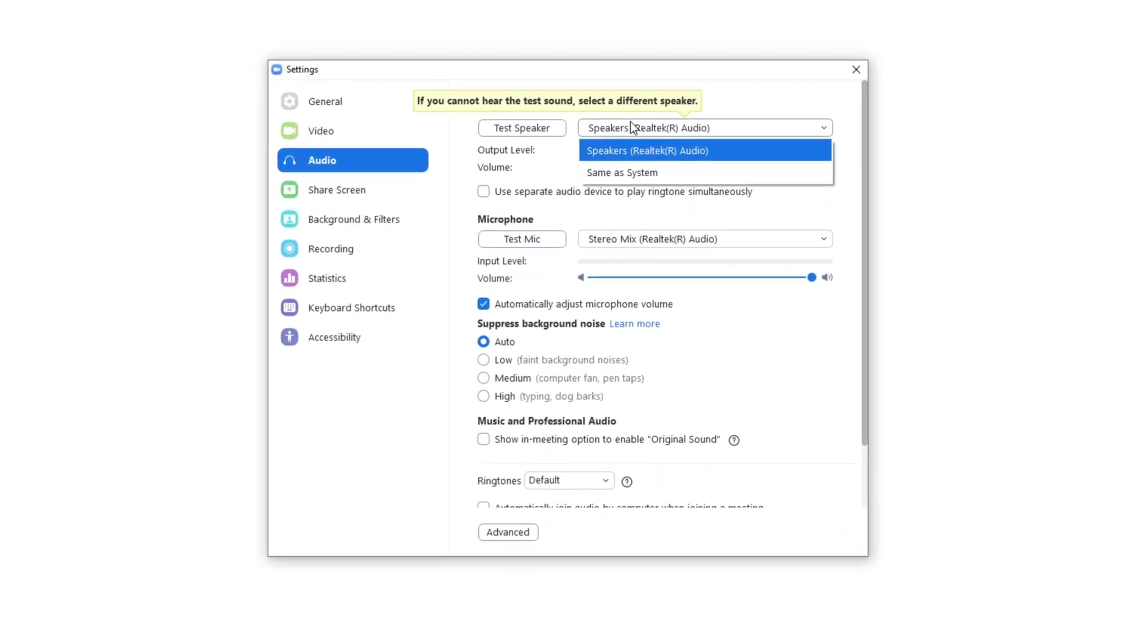
# Keep Realtek speakers and automatic microphone volume on, then go to Video settings.
pyautogui.click(647, 151)
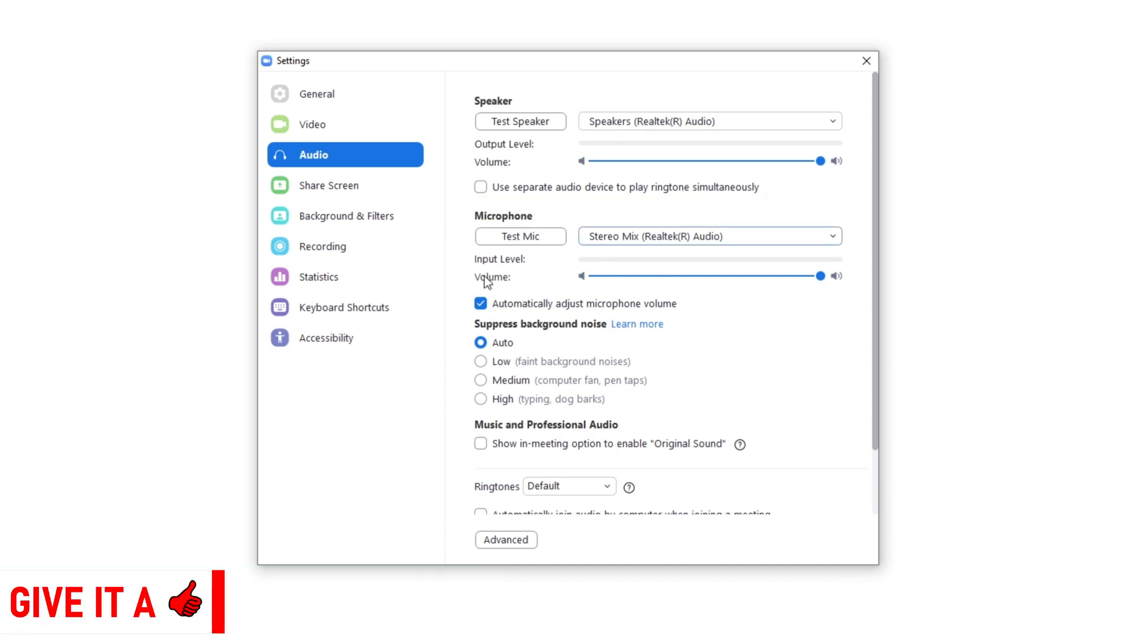
pyautogui.click(480, 302)
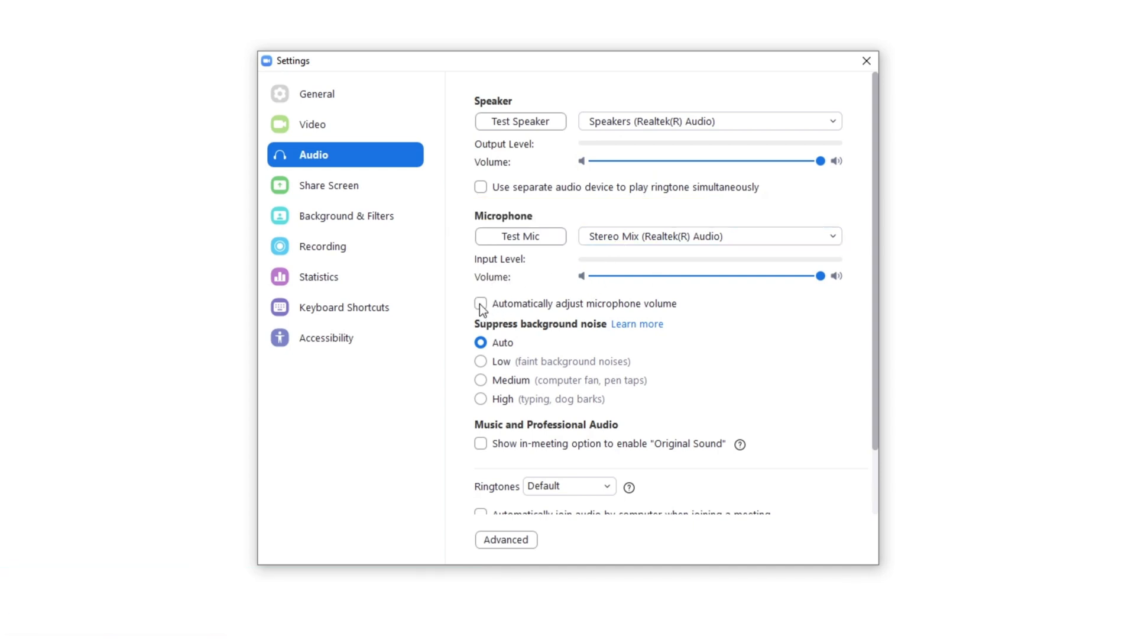
pyautogui.click(481, 303)
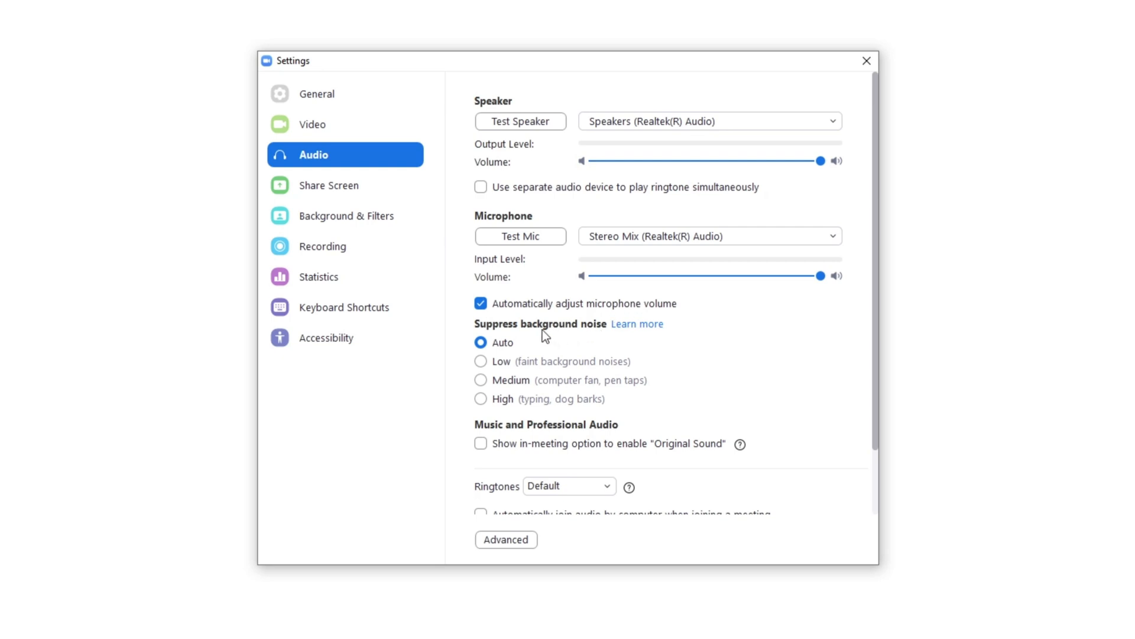
pyautogui.scroll(-3)
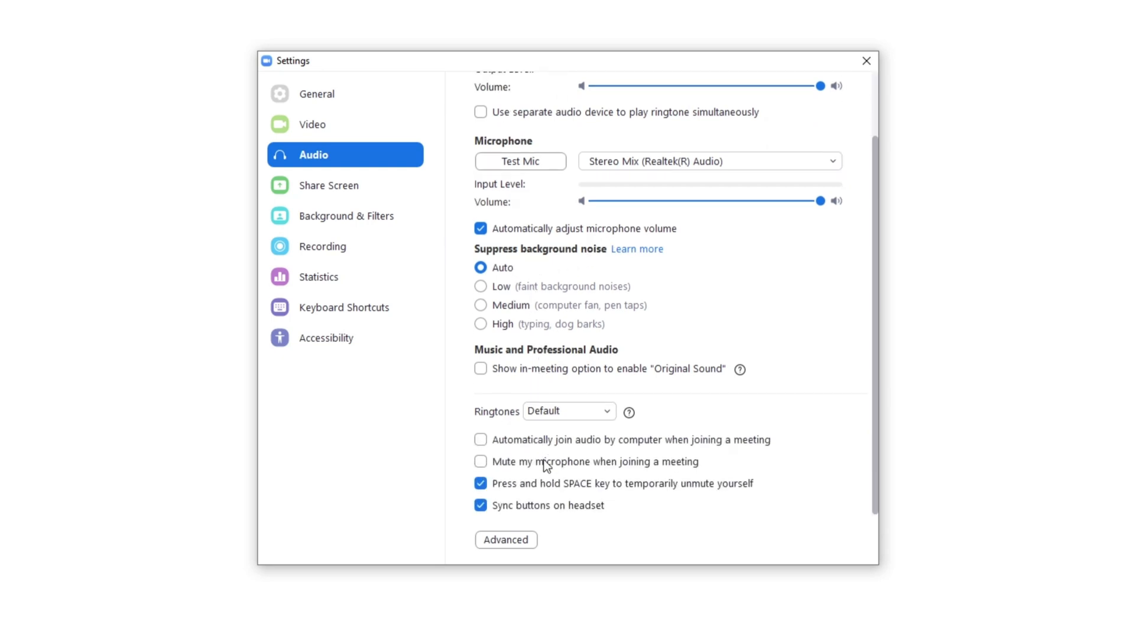
pyautogui.moveTo(547, 478)
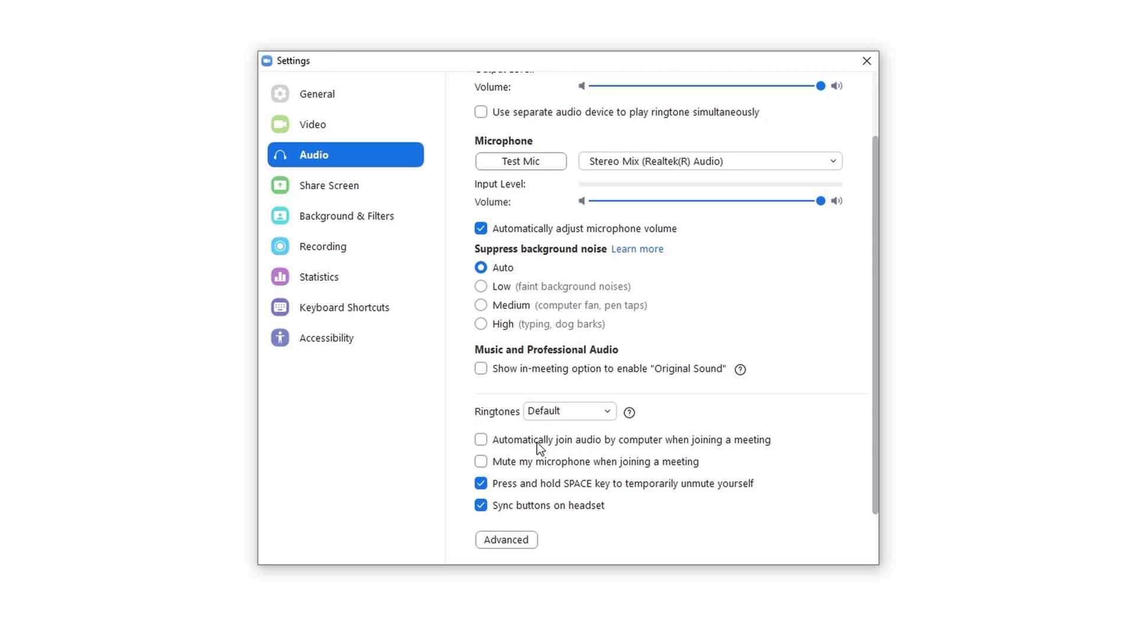
pyautogui.click(373, 167)
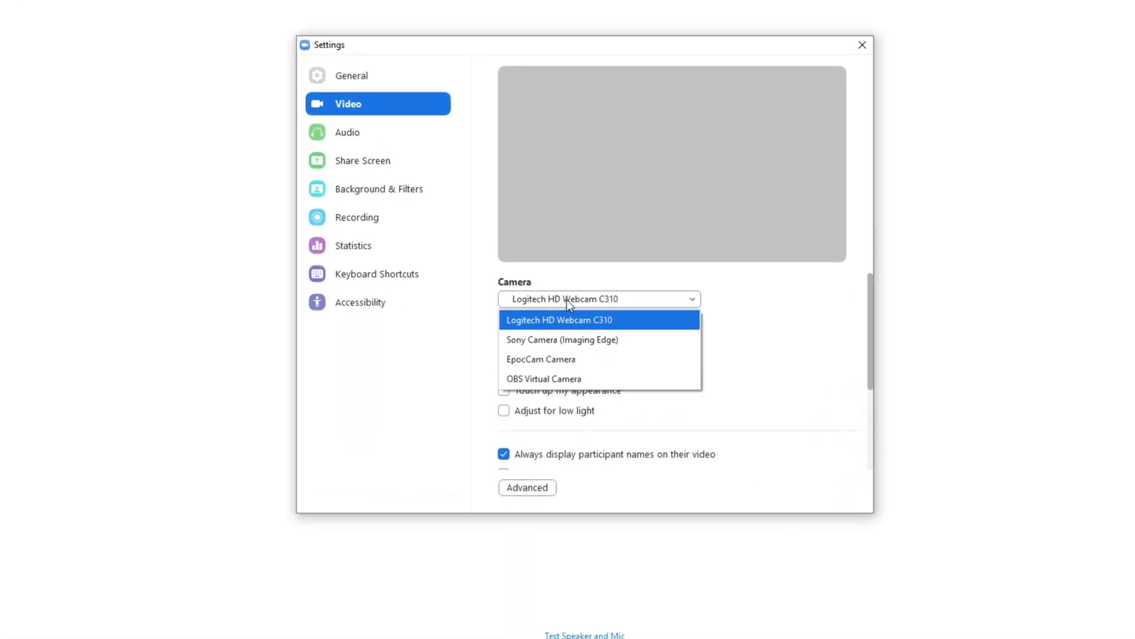
# Select Logitech HD Webcam C310 and scroll to the 25-participant gallery view option.
pyautogui.click(559, 319)
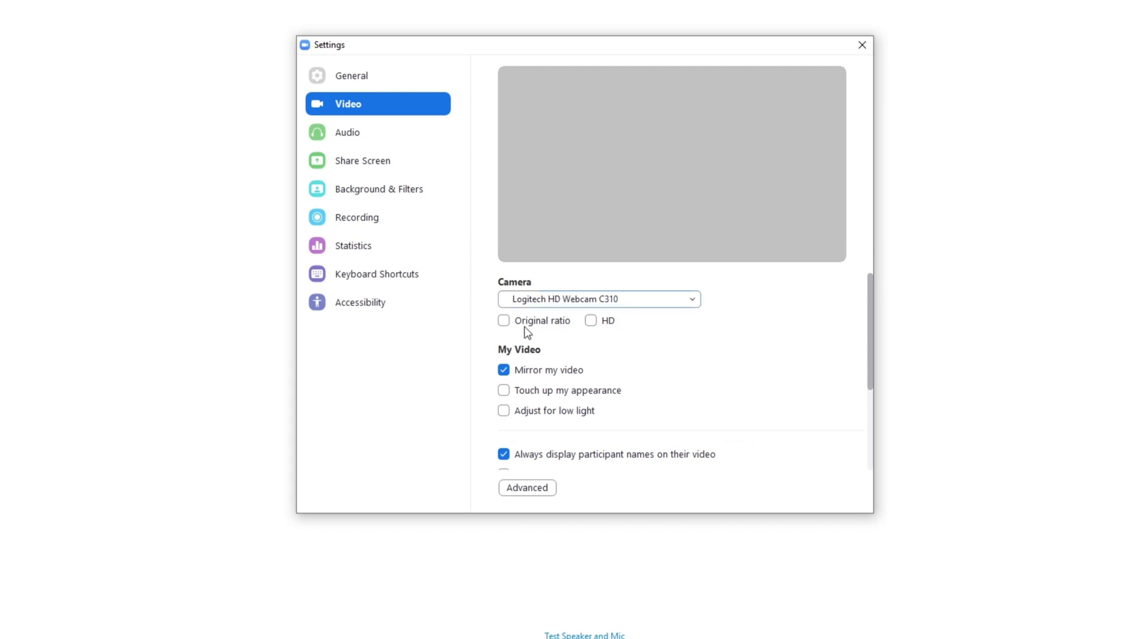
pyautogui.moveTo(607, 330)
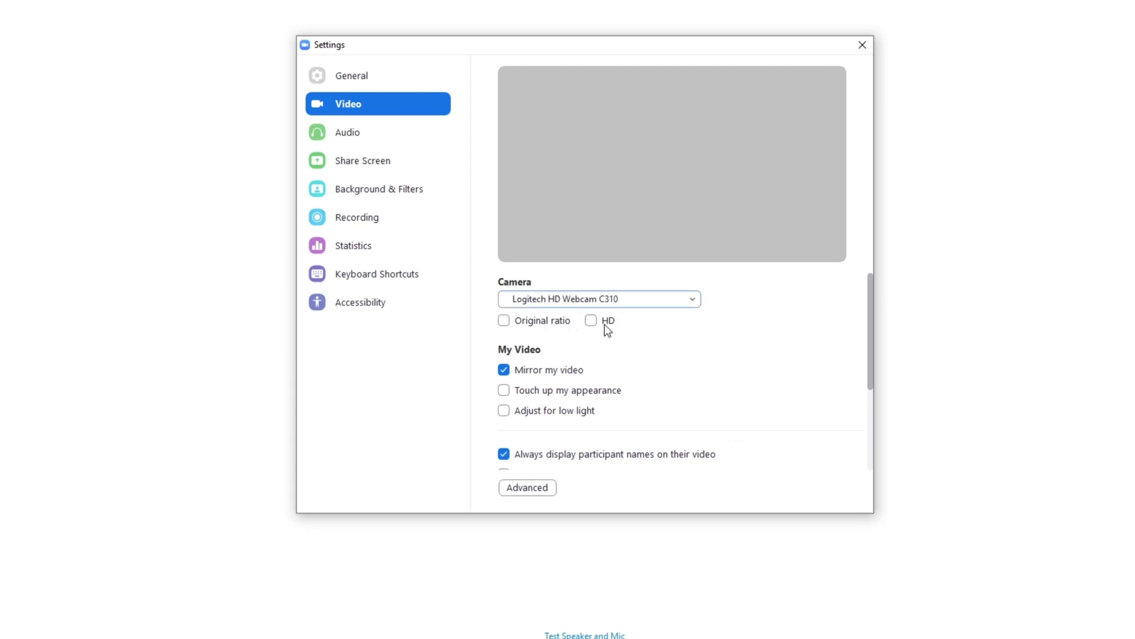
pyautogui.moveTo(569, 380)
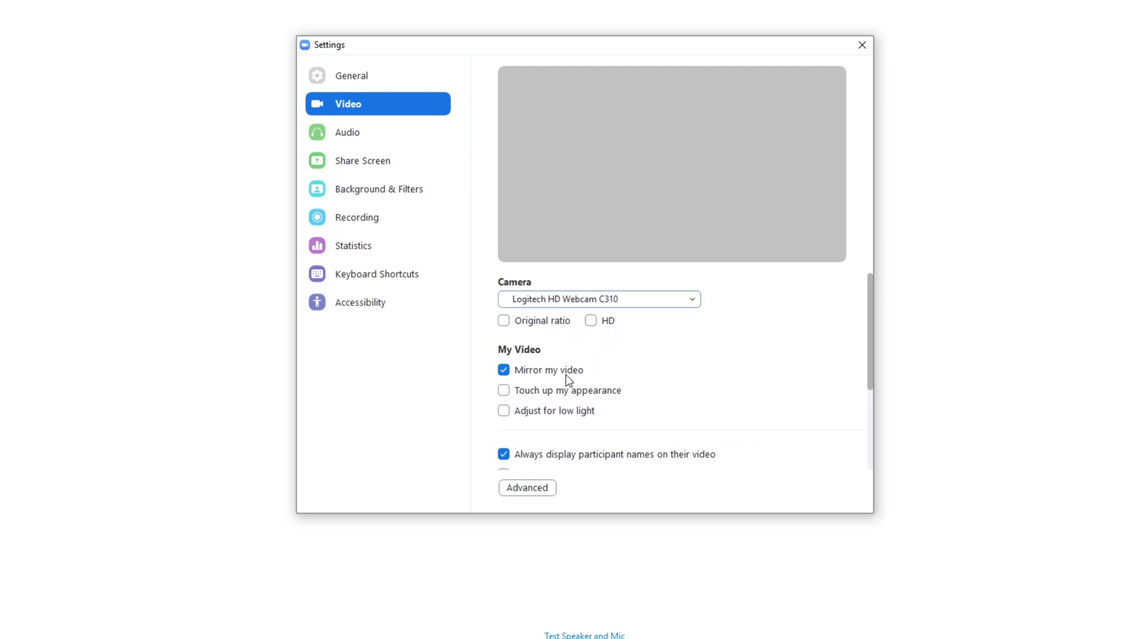
pyautogui.moveTo(547, 377)
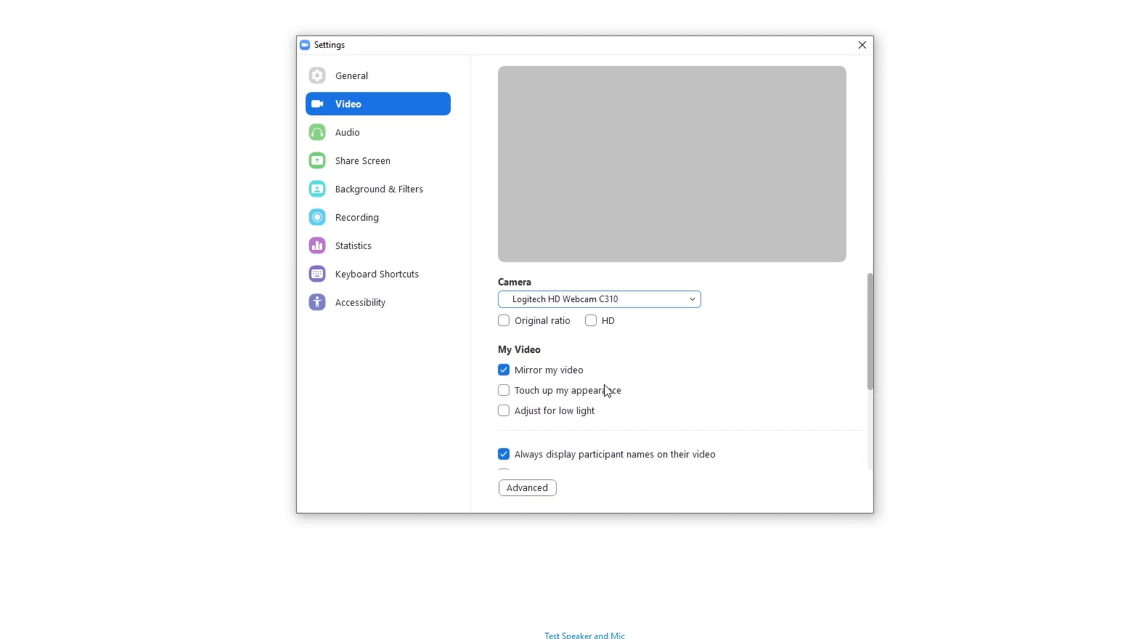
pyautogui.click(504, 410)
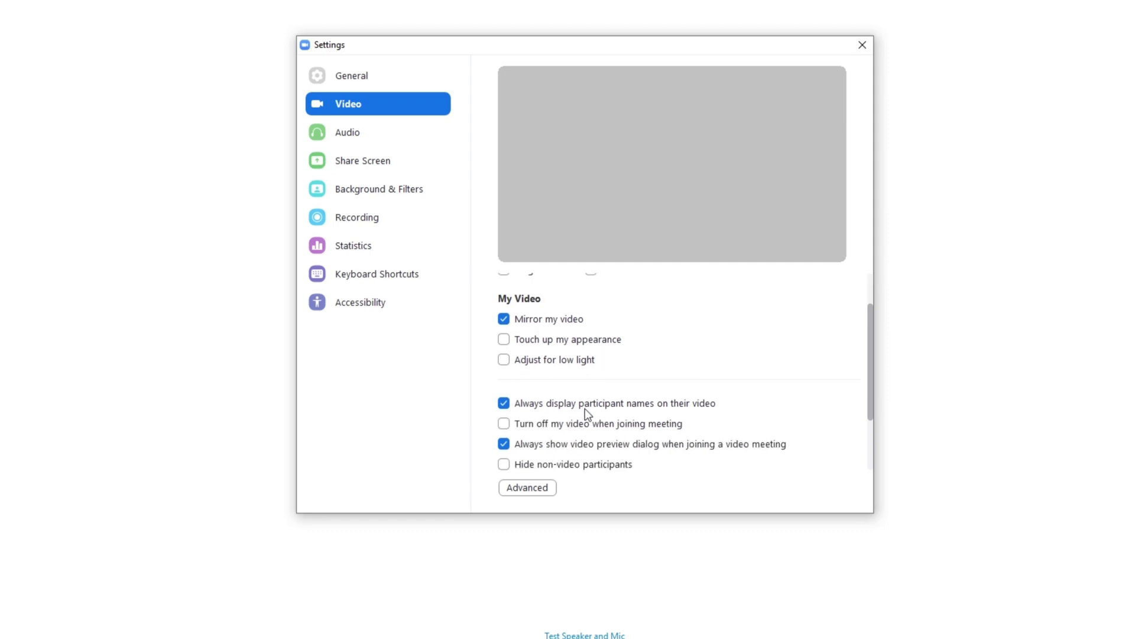
pyautogui.scroll(-3)
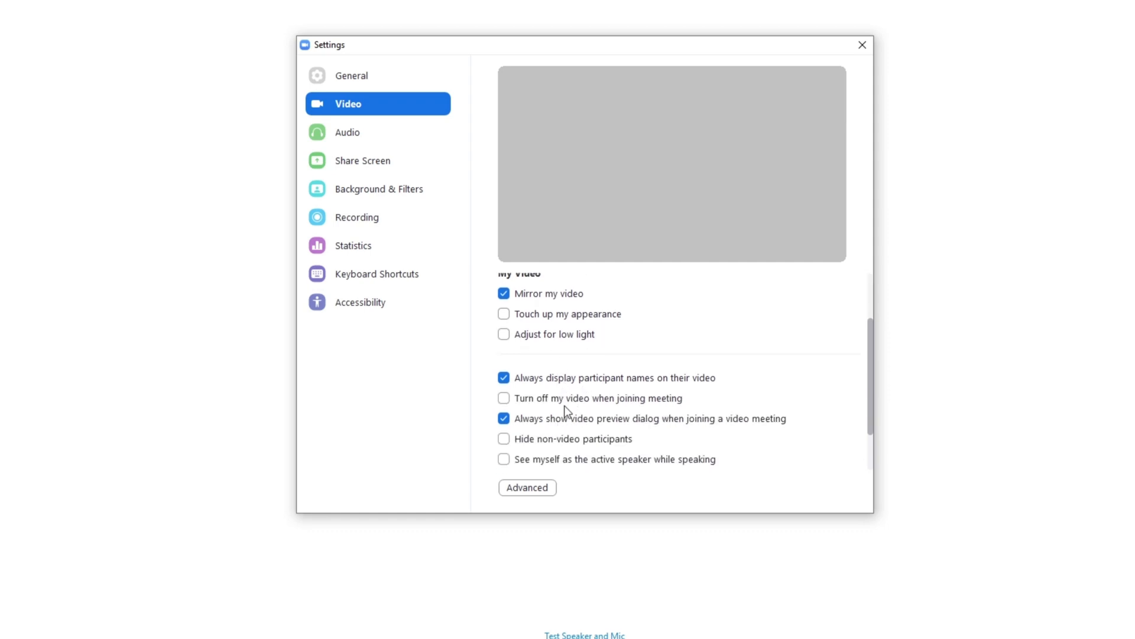
pyautogui.scroll(-3)
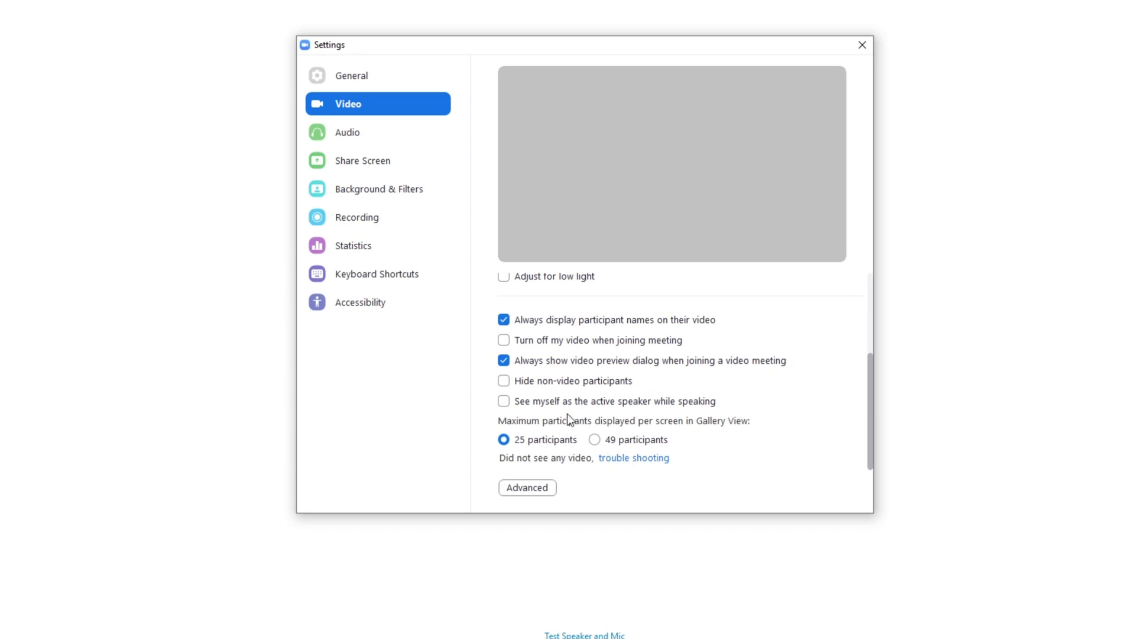
pyautogui.moveTo(685, 385)
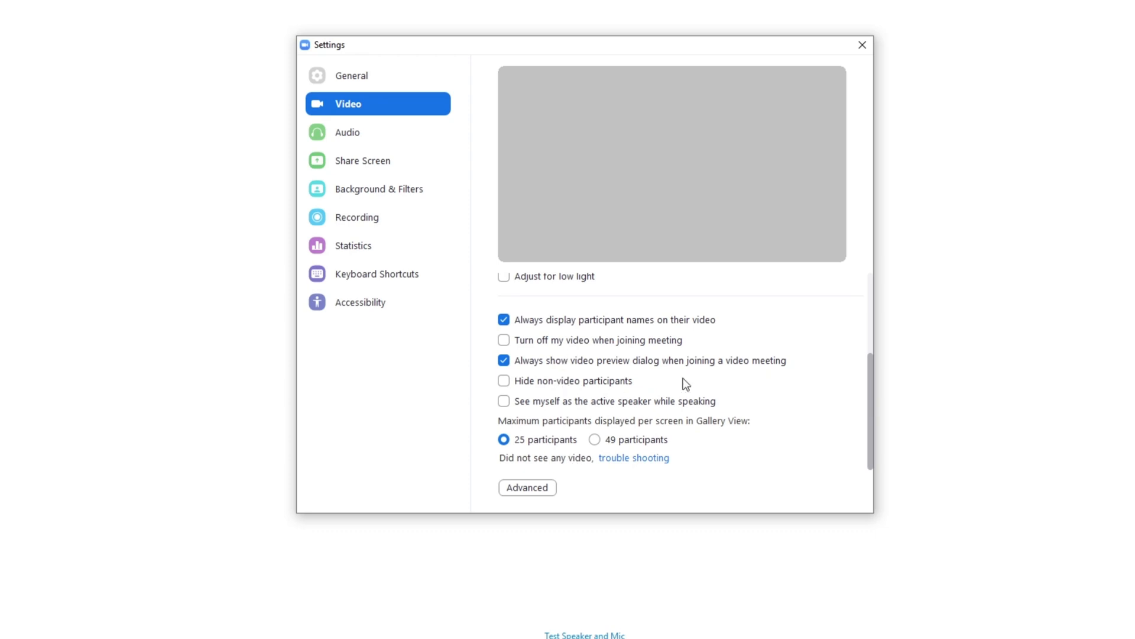